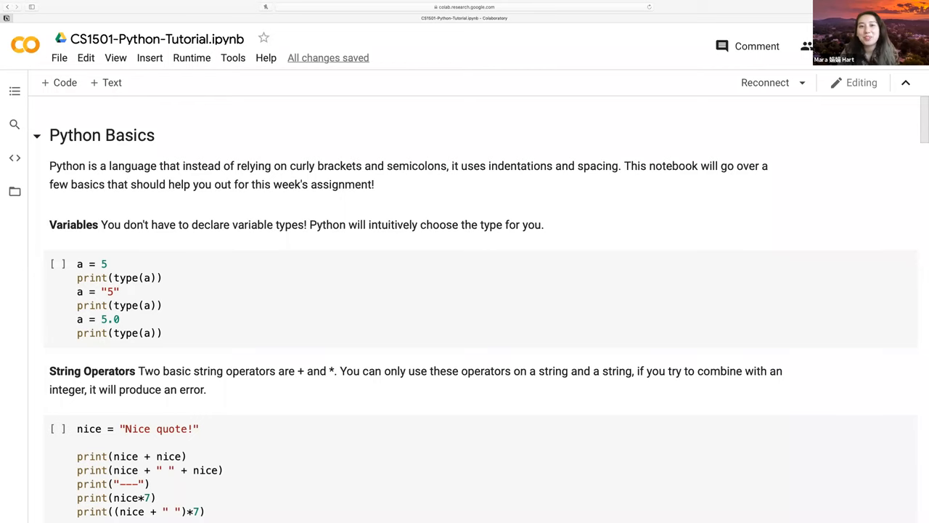
mouse_move(627, 55)
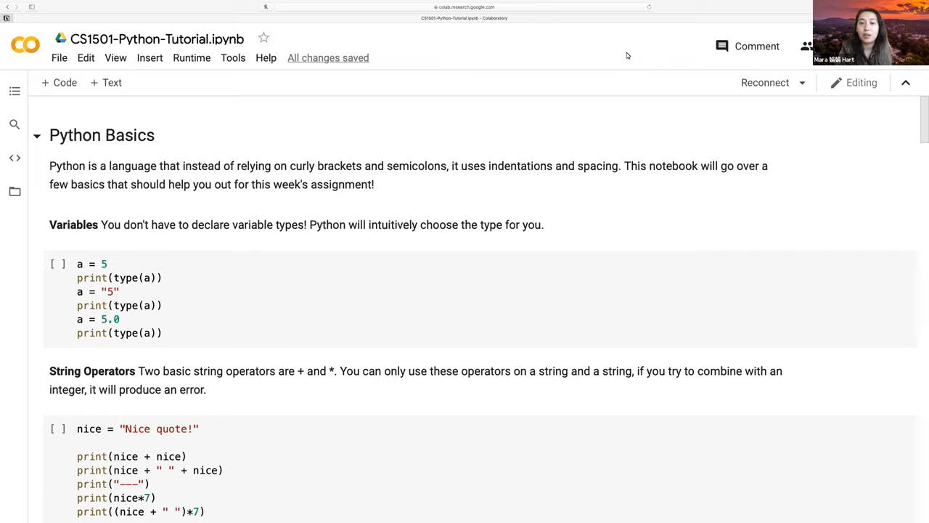
mouse_move(517, 191)
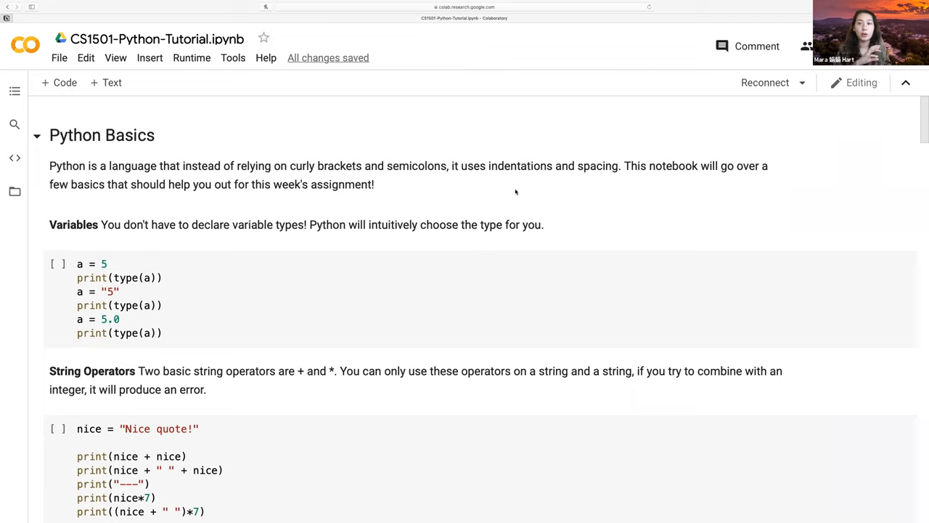
mouse_move(389, 194)
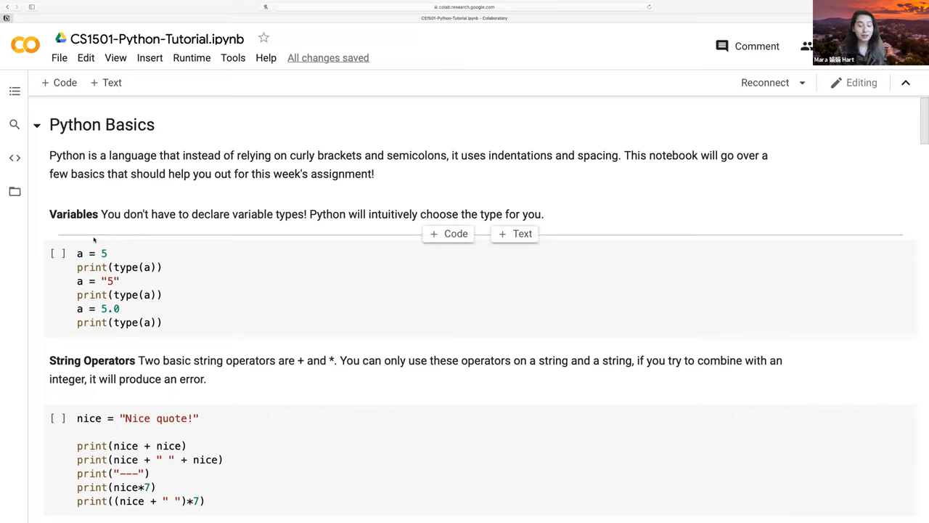
mouse_move(270, 228)
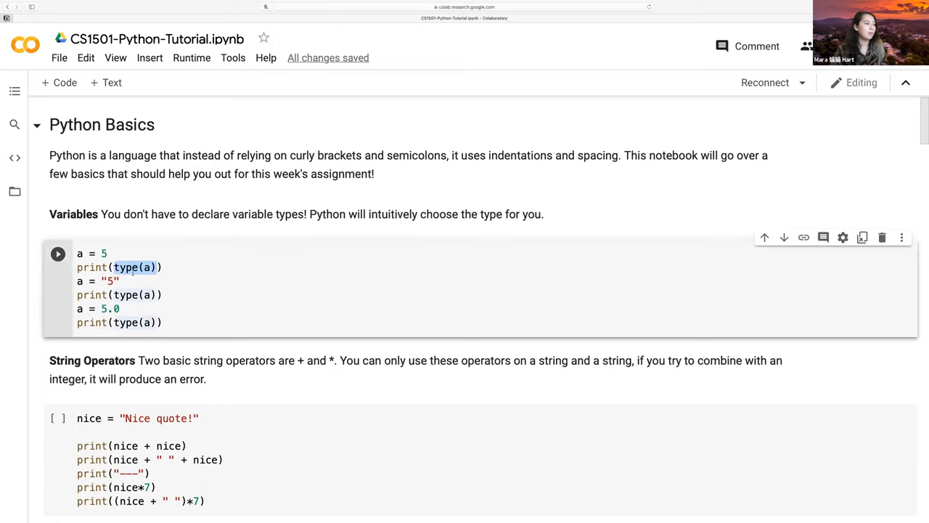
Step: Run the Variables cell once the runtime connects, printing int, str and float types
left_click(59, 252)
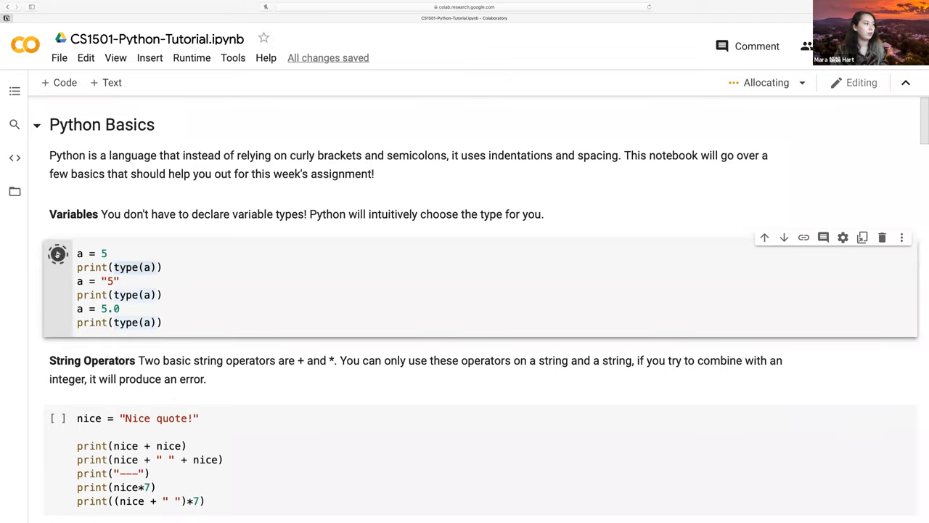
left_click(58, 253)
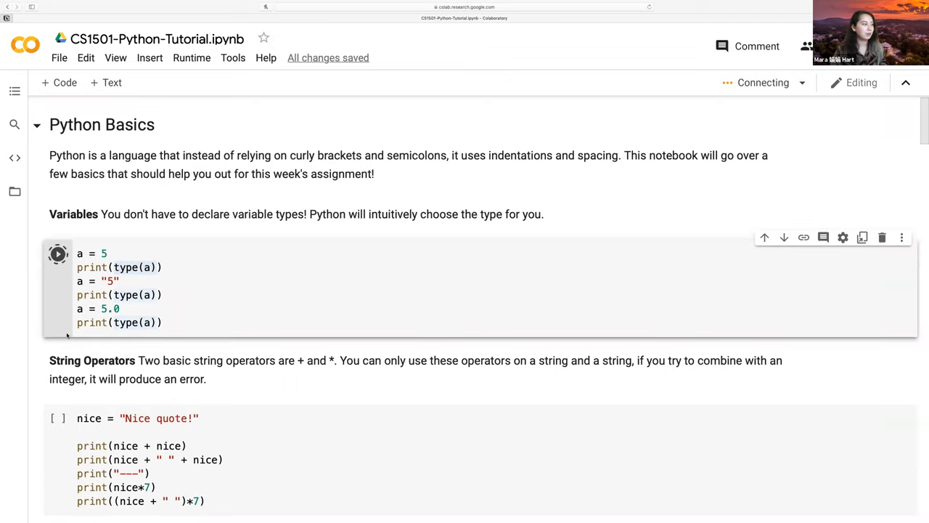
left_click(58, 253)
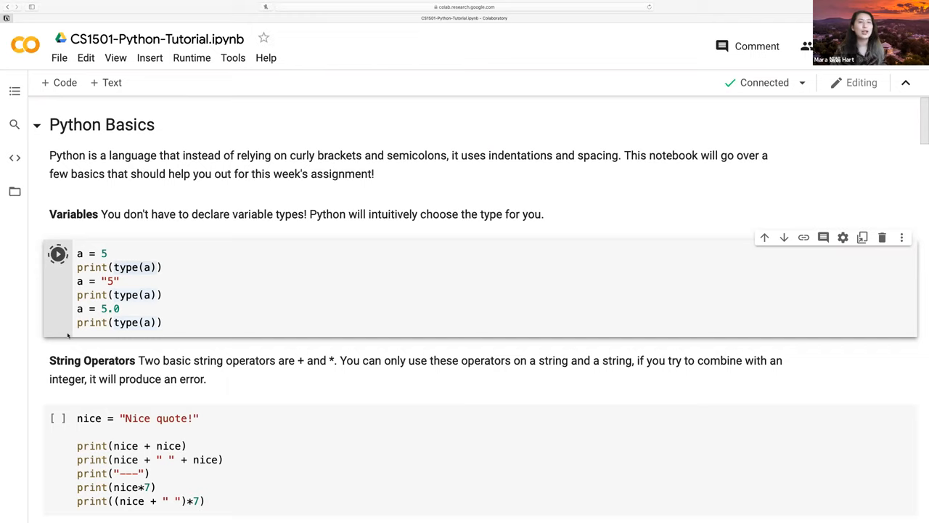
left_click(58, 253)
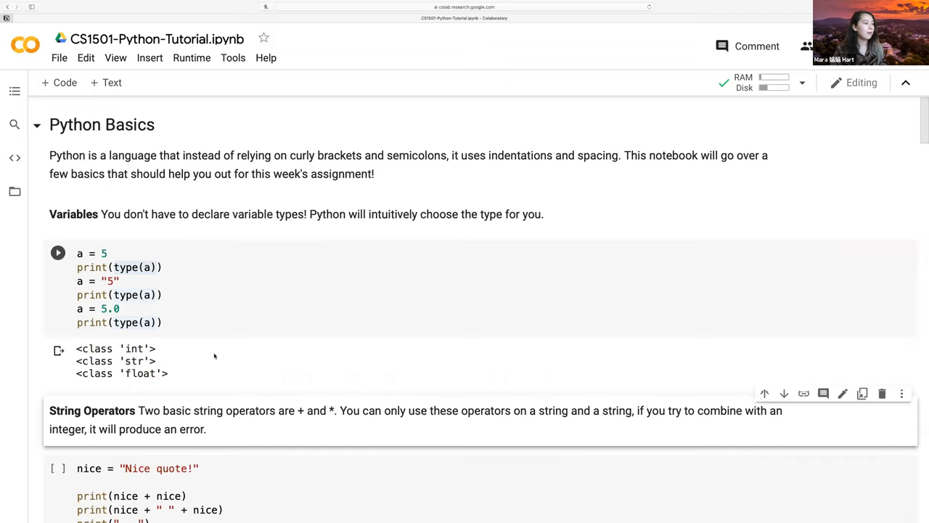
Step: Run the String Operators cell, printing concatenated and repeated 'Nice quote!' lines
scroll("down", 3)
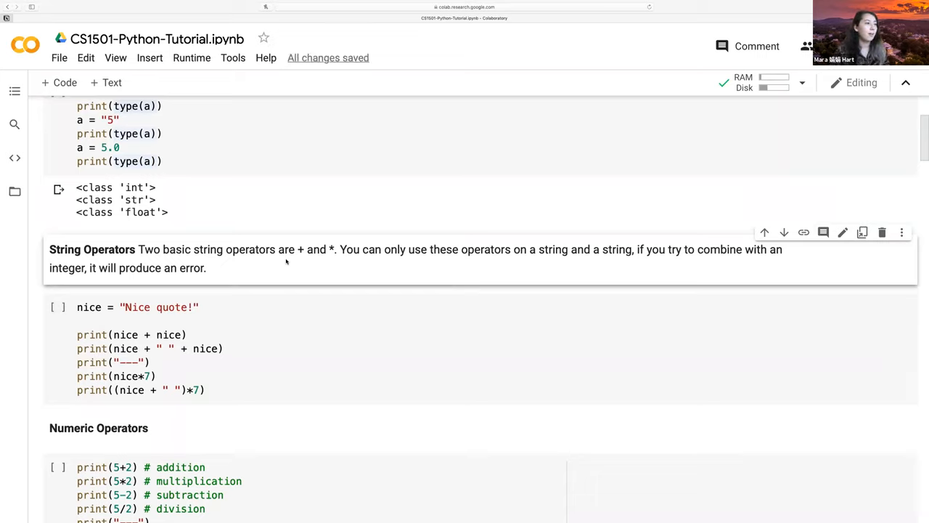
mouse_move(397, 267)
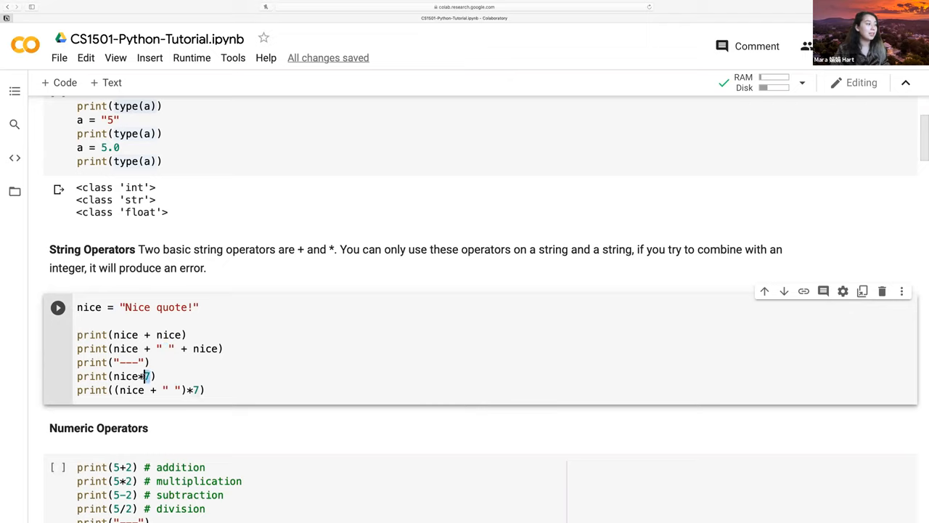
left_click_drag(77, 334, 225, 348)
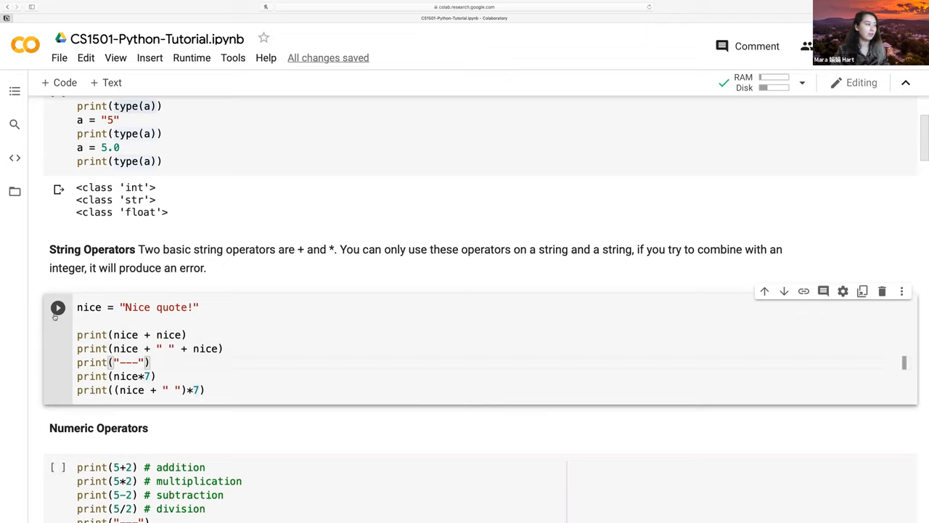
left_click(58, 308)
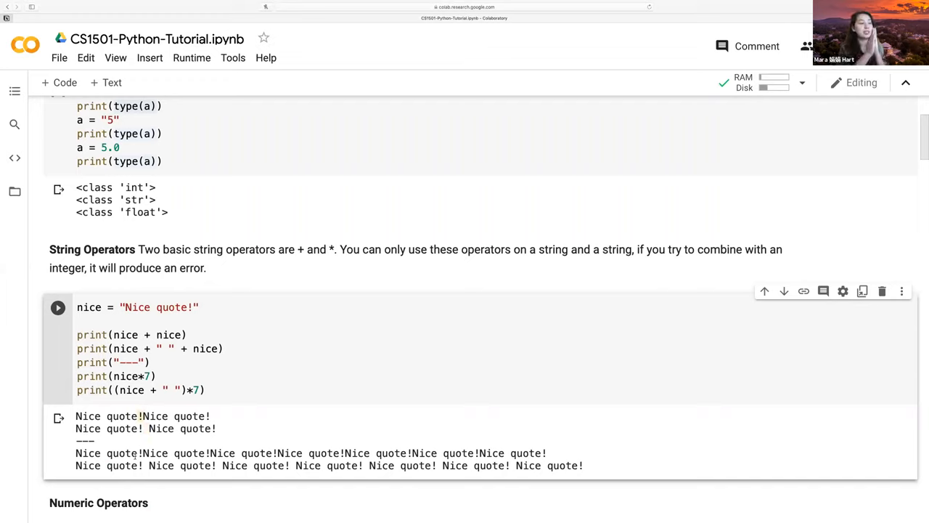
Step: Run the Numeric Operators cell, printing 7, 10, 3, 2.5, then 2 and 1
scroll("down", 3)
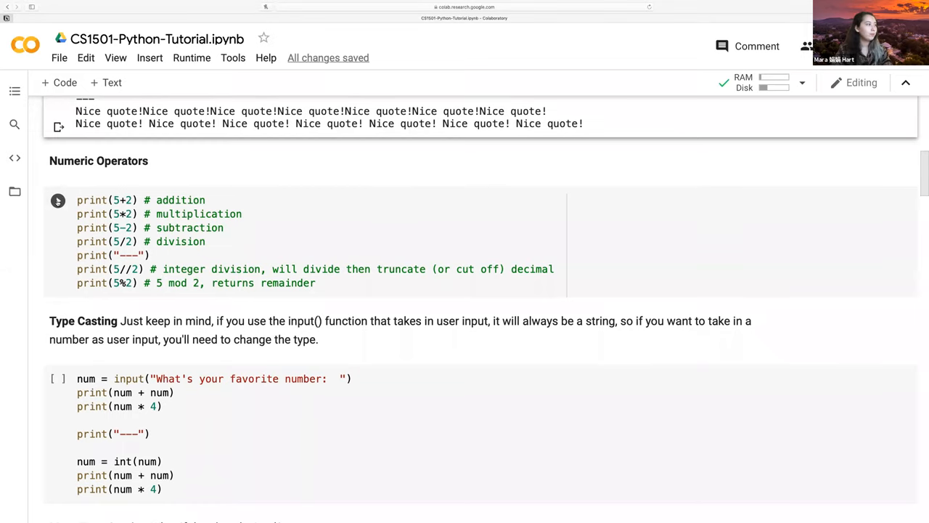
left_click(58, 200)
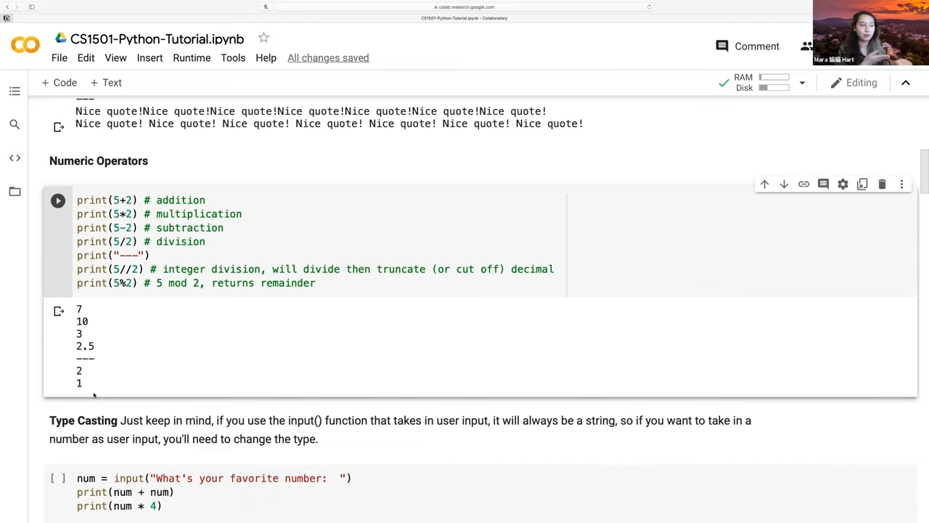
scroll("down", 3)
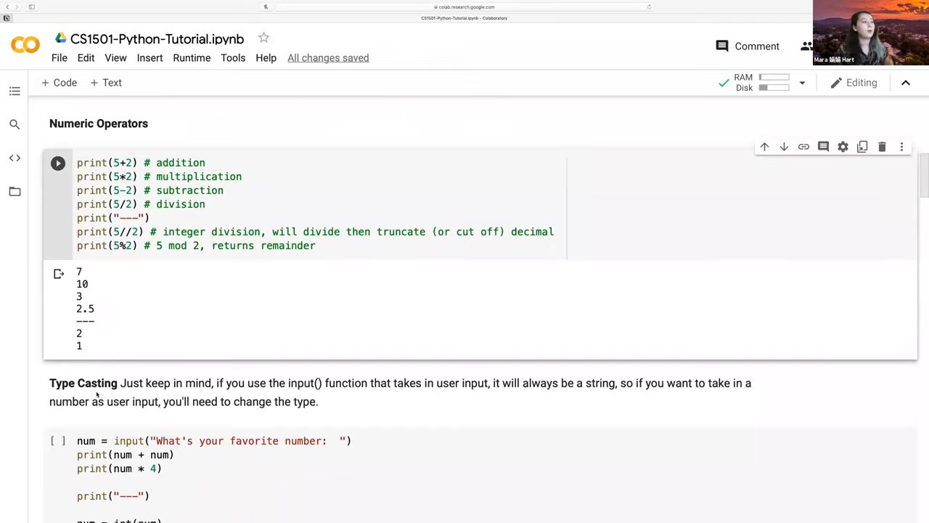
Step: Run the Type Casting cell and enter 7, printing 77, 7777, 14 and 28
scroll("down", 3)
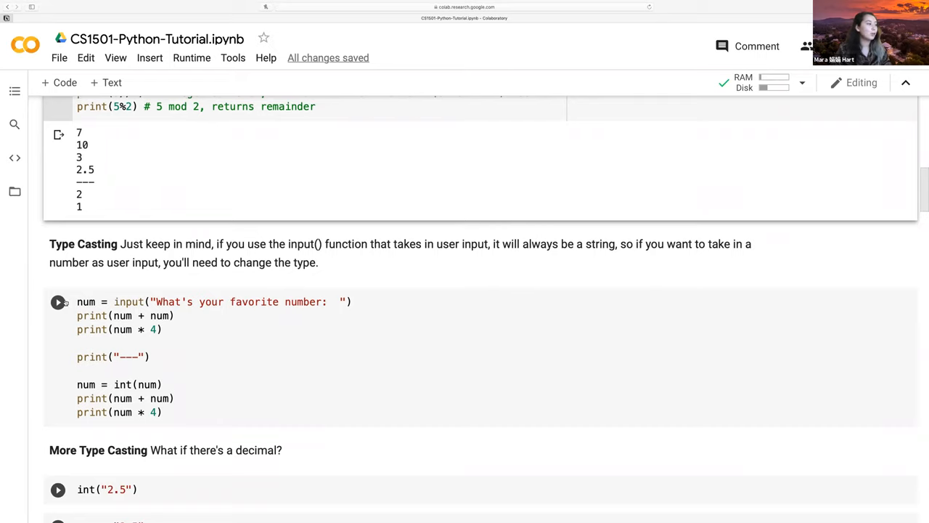
left_click(58, 300)
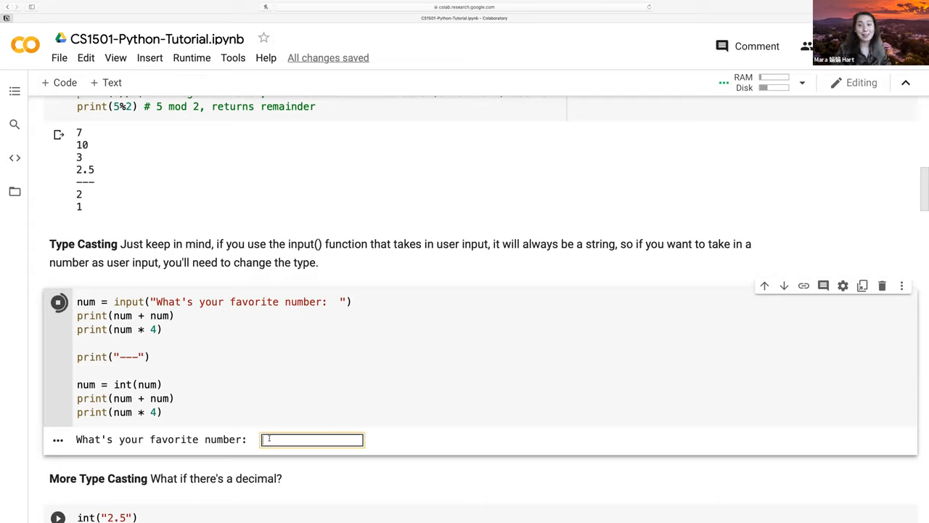
type("7")
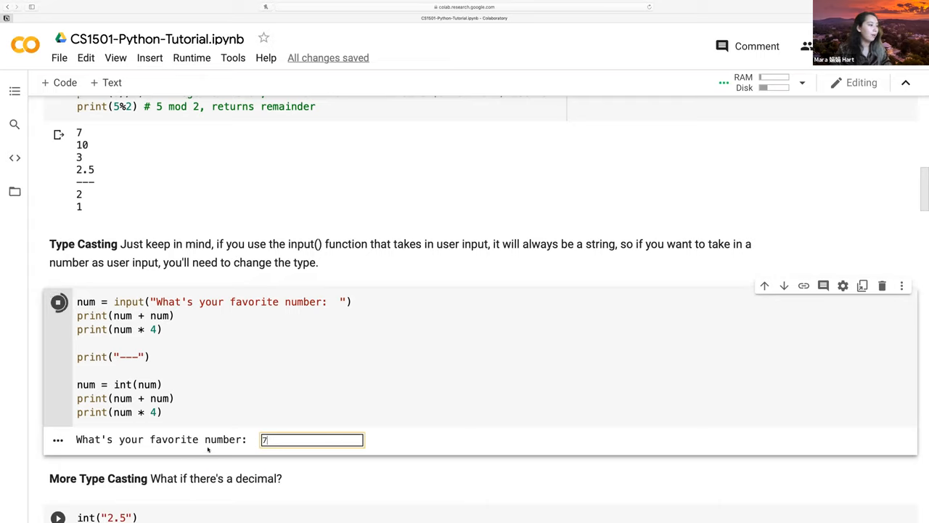
key("enter")
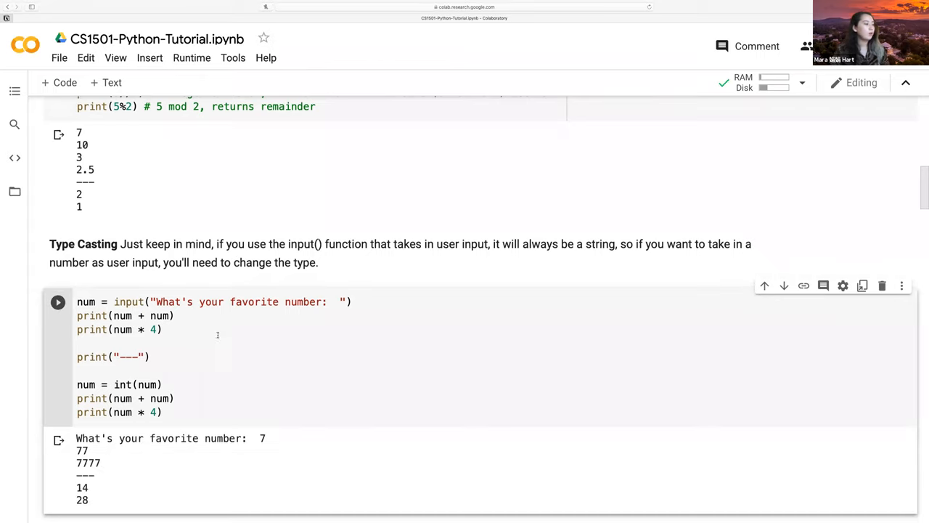
Step: Highlight the num + num expression and num in the int conversion line to explain them
double_click(141, 315)
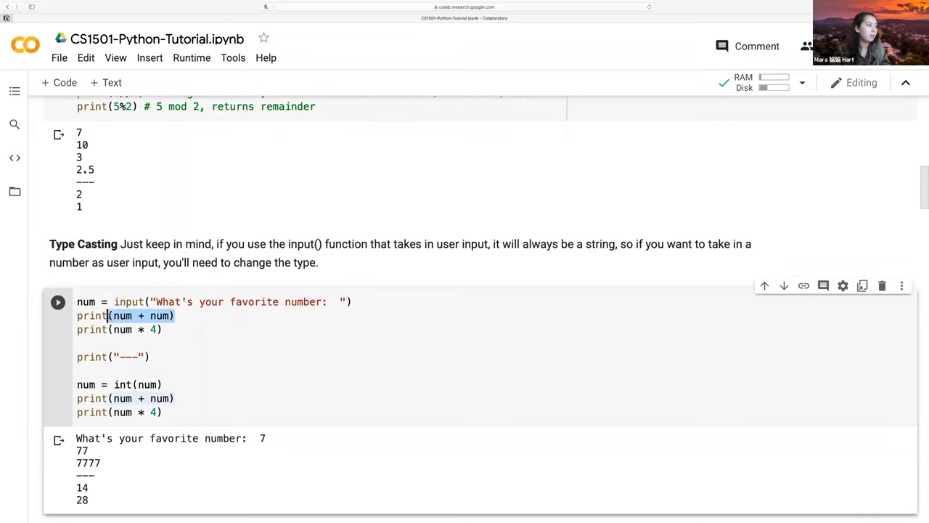
scroll("down", 3)
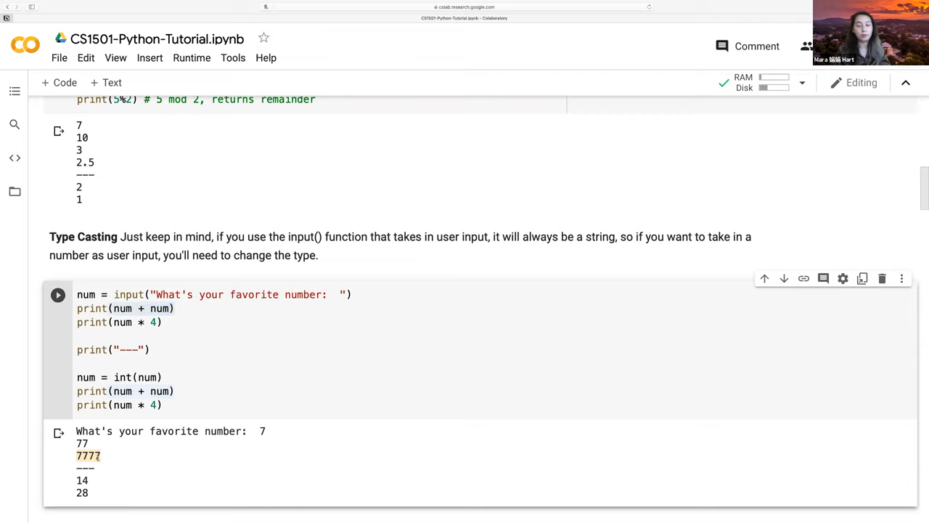
scroll("down", 3)
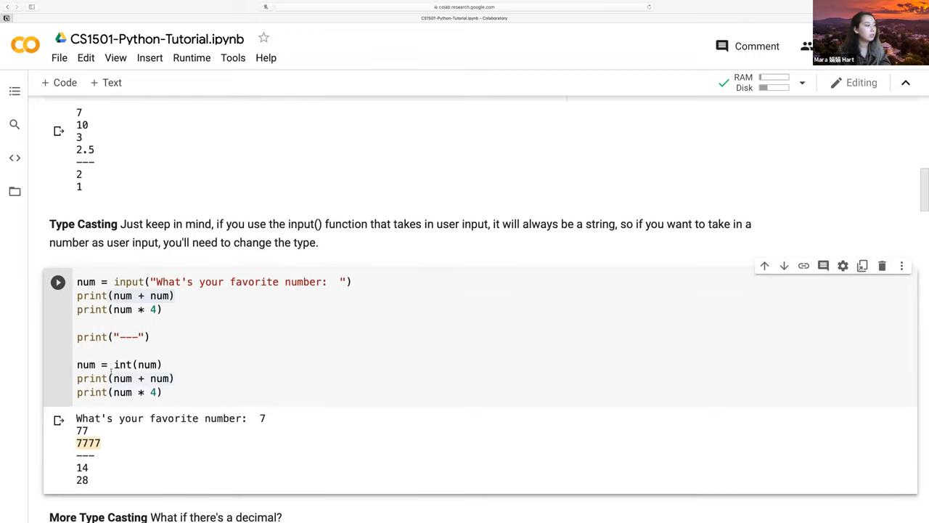
double_click(122, 364)
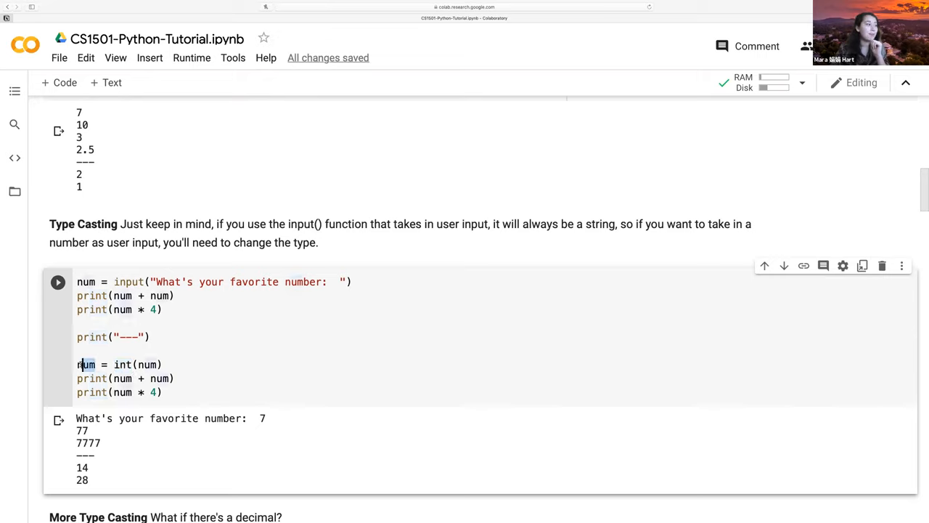
double_click(85, 365)
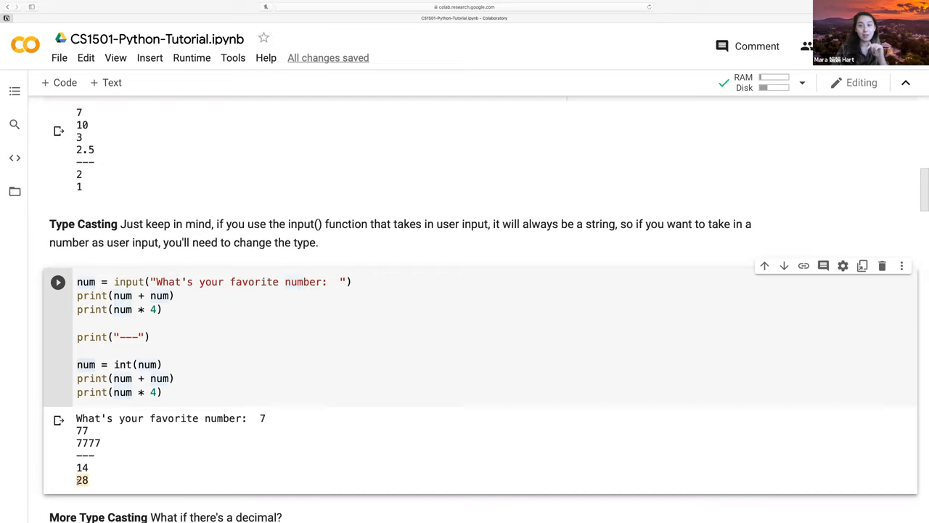
Step: Run the int("2.5") cell, producing a ValueError for an invalid literal with base 10
scroll("down", 3)
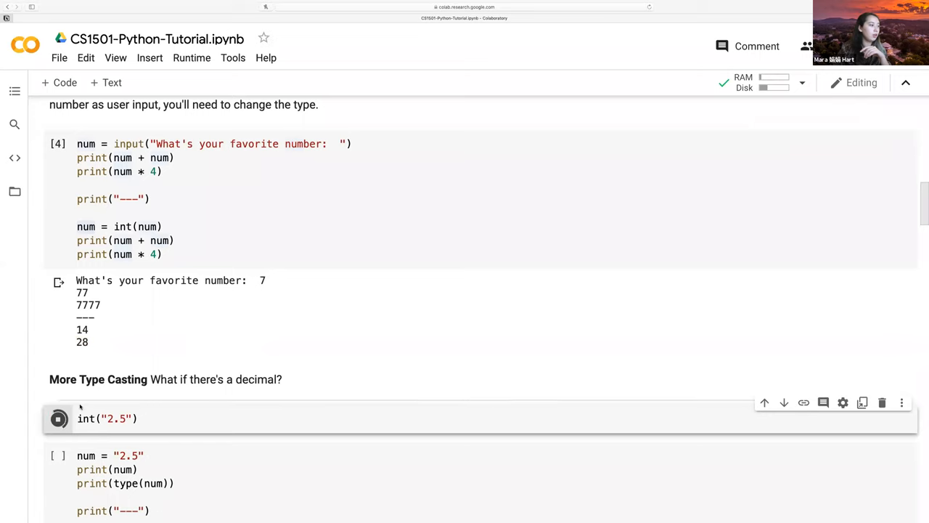
left_click(58, 418)
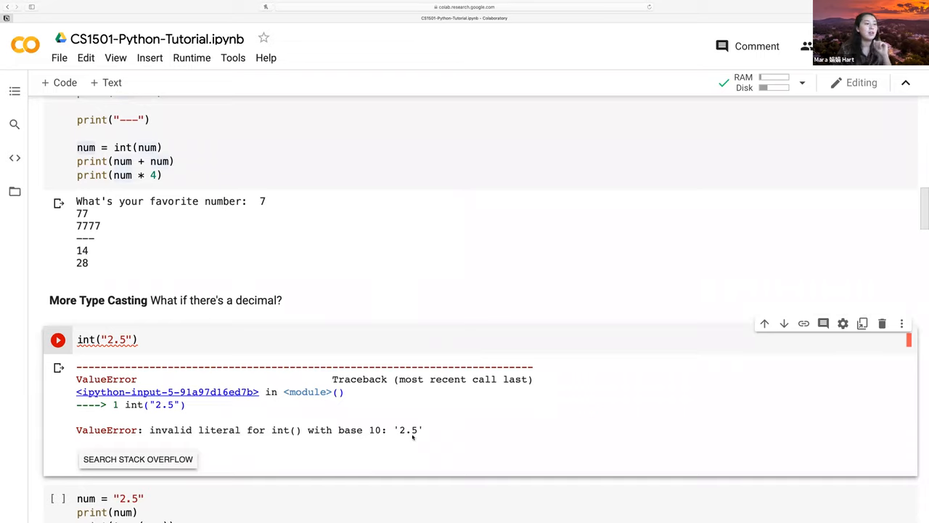
mouse_move(418, 450)
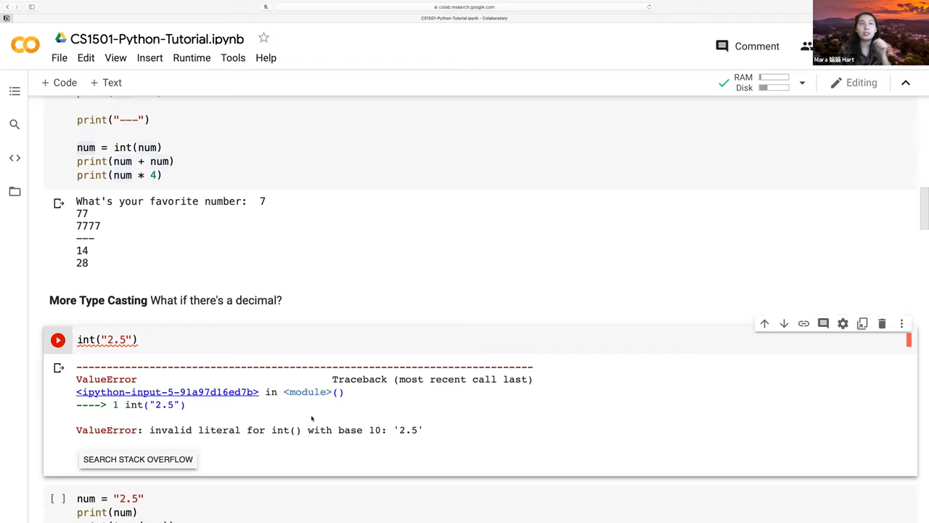
scroll("down", 3)
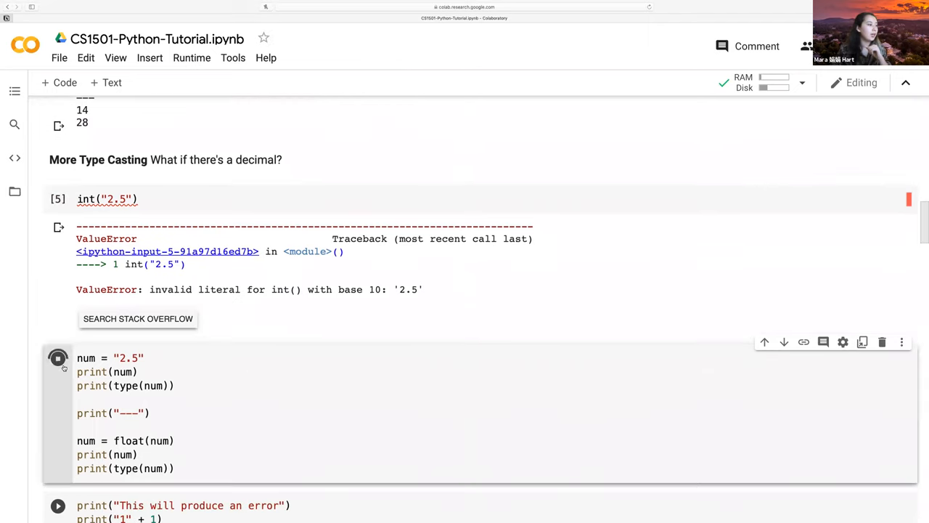
Step: Run the string-to-float cell and highlight the <class 'float'> output line
left_click(58, 357)
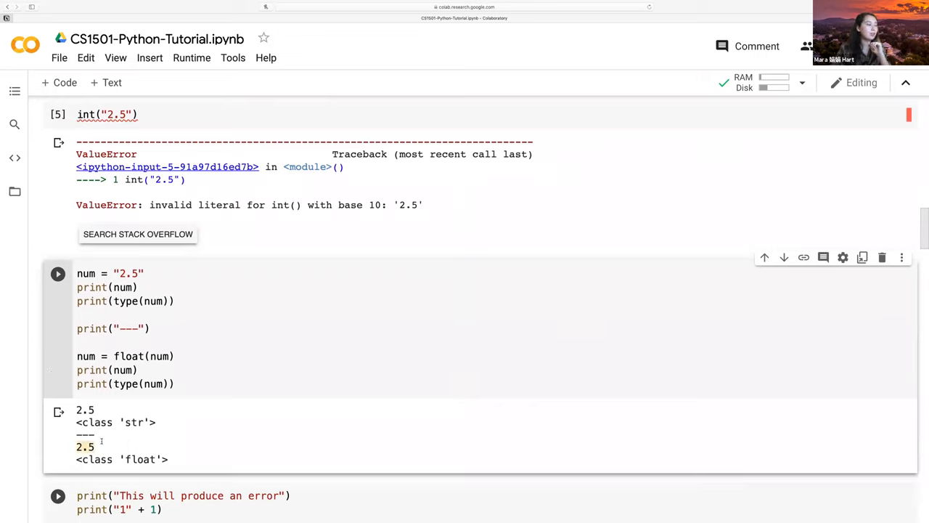
left_click_drag(76, 447, 167, 459)
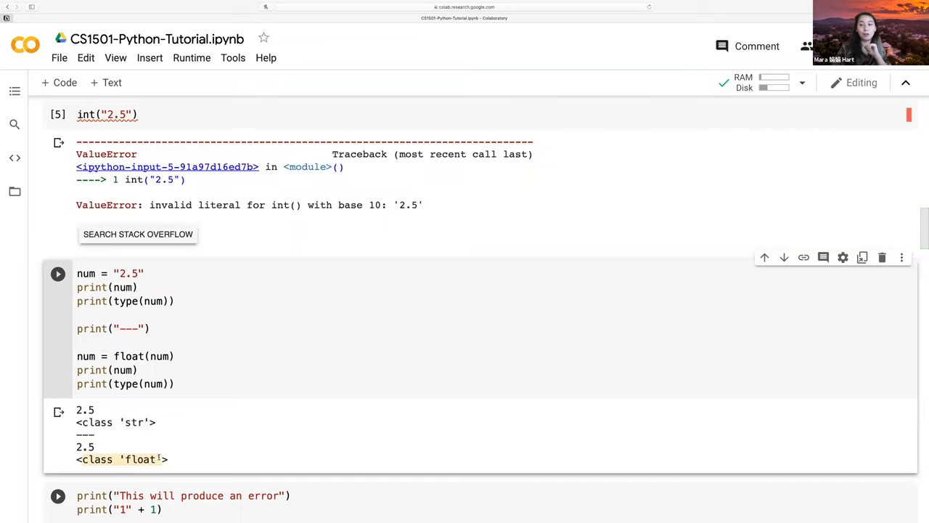
scroll("down", 3)
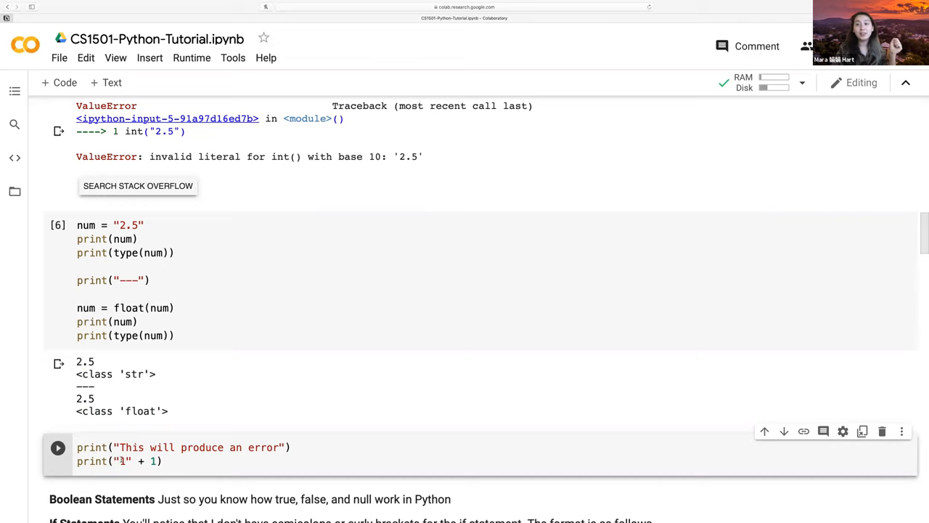
Step: Run the print("1" + 1) cell, producing a TypeError: must be str, not int
left_click(59, 447)
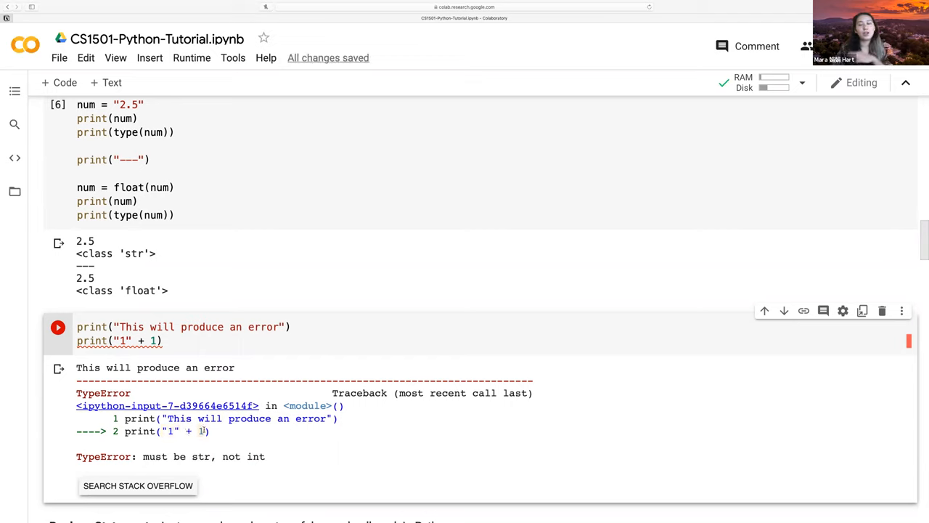
Step: Run the Boolean if-statement cell and highlight its only output, 'a is True'
scroll("down", 3)
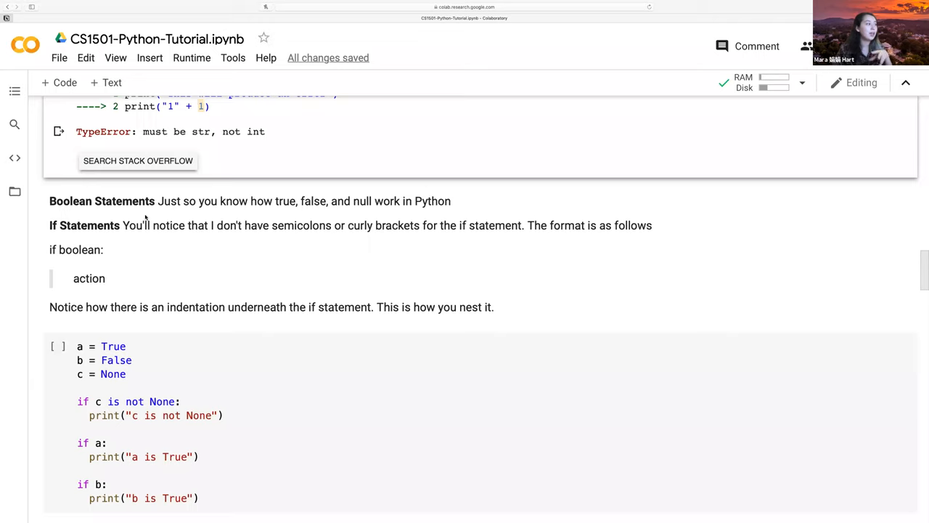
scroll("down", 3)
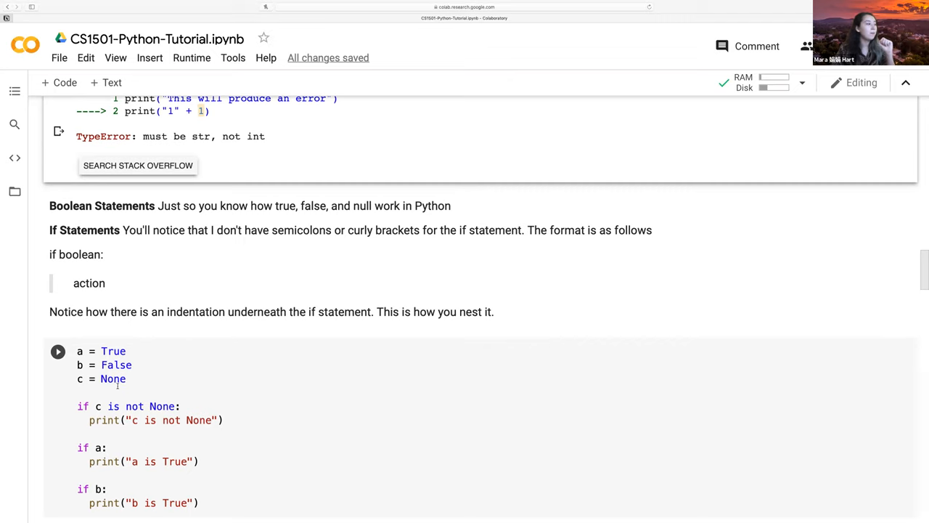
scroll("down", 3)
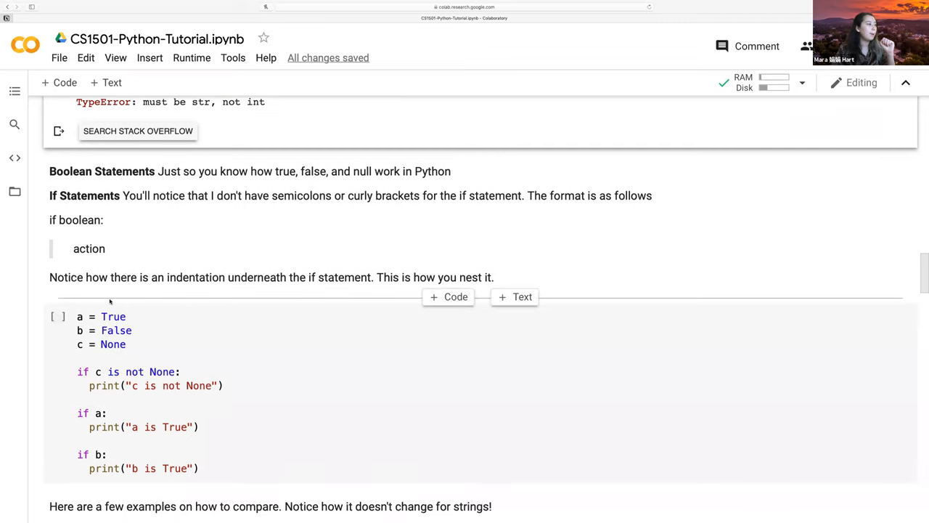
scroll("down", 3)
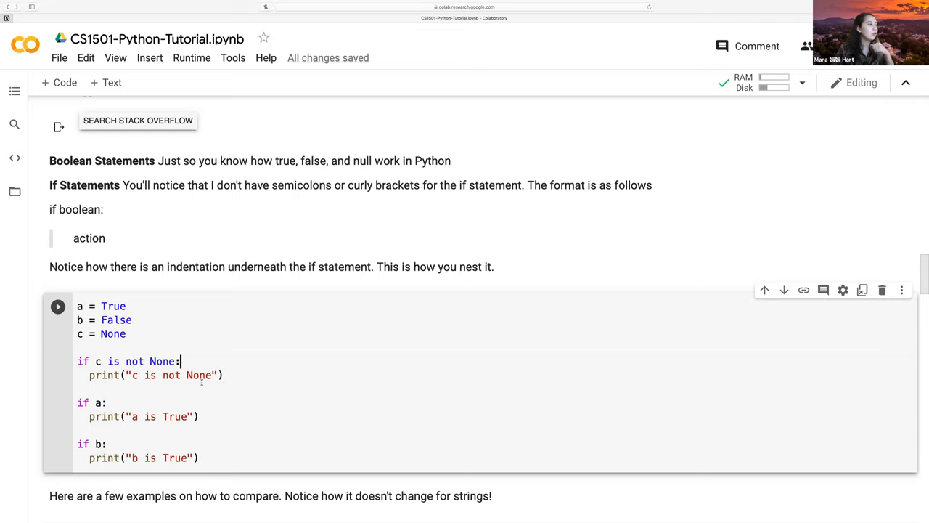
scroll("down", 3)
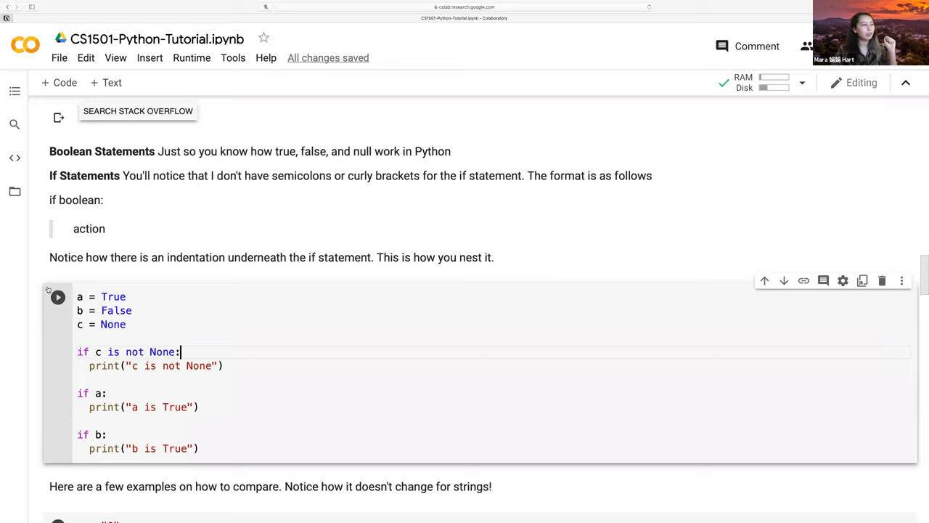
left_click(58, 296)
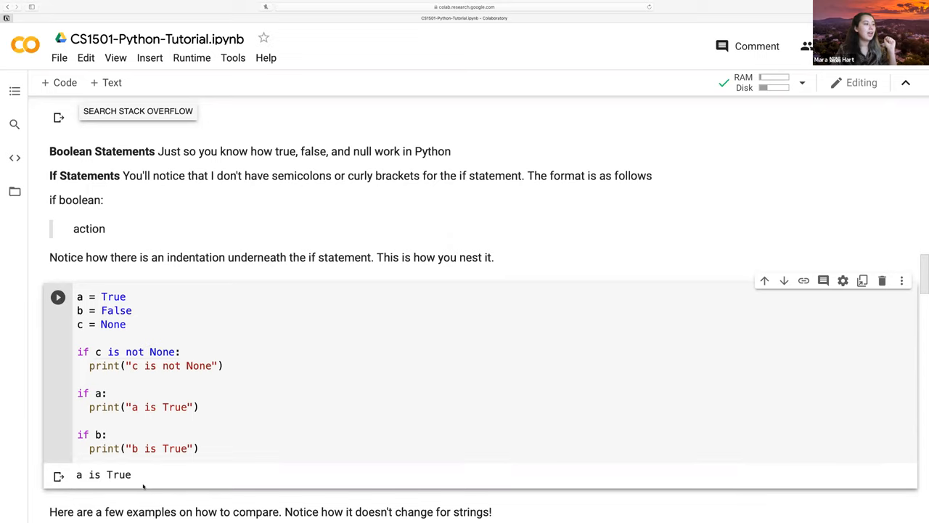
double_click(105, 473)
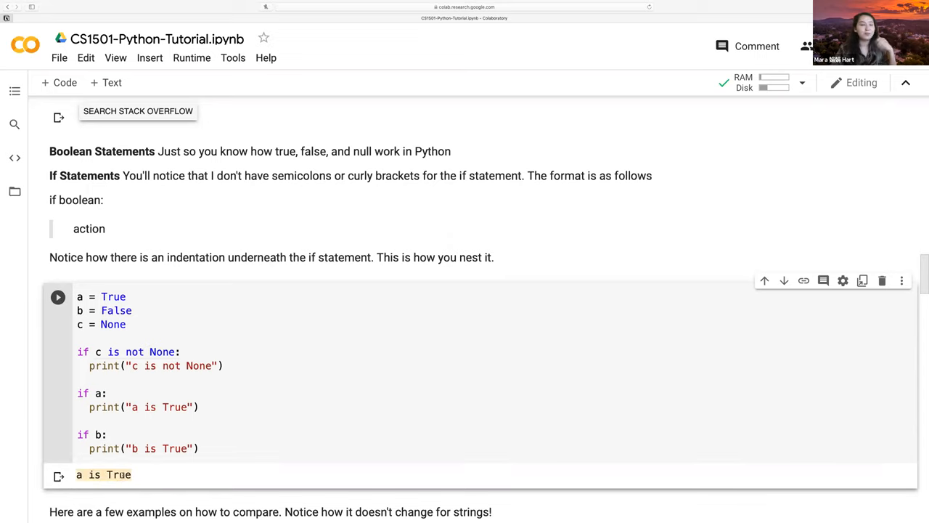
scroll("down", 3)
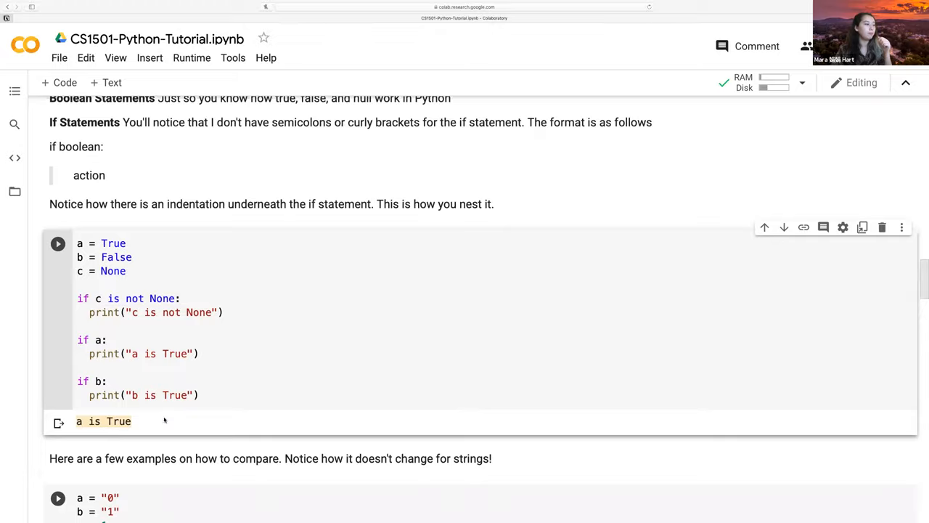
Step: Point out 'and' and '==' in the conditions, then run the comparison examples cell
scroll("down", 3)
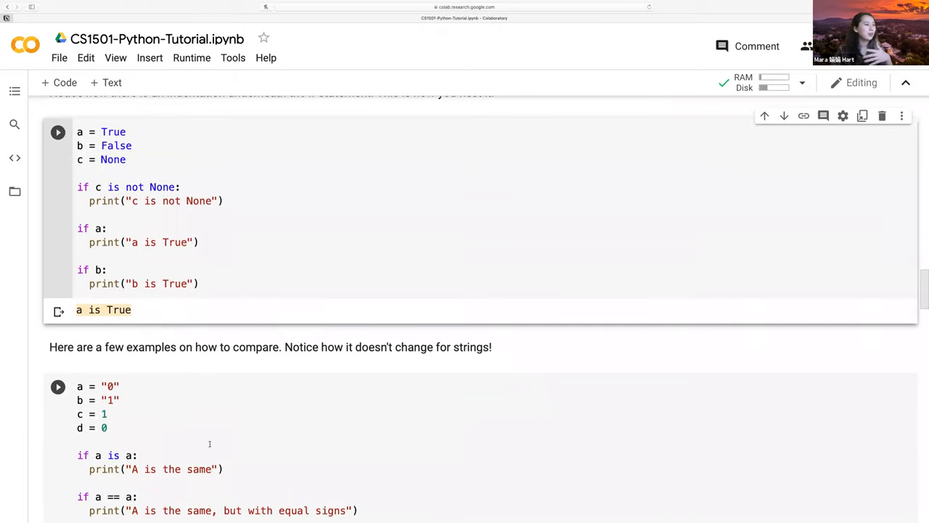
scroll("down", 3)
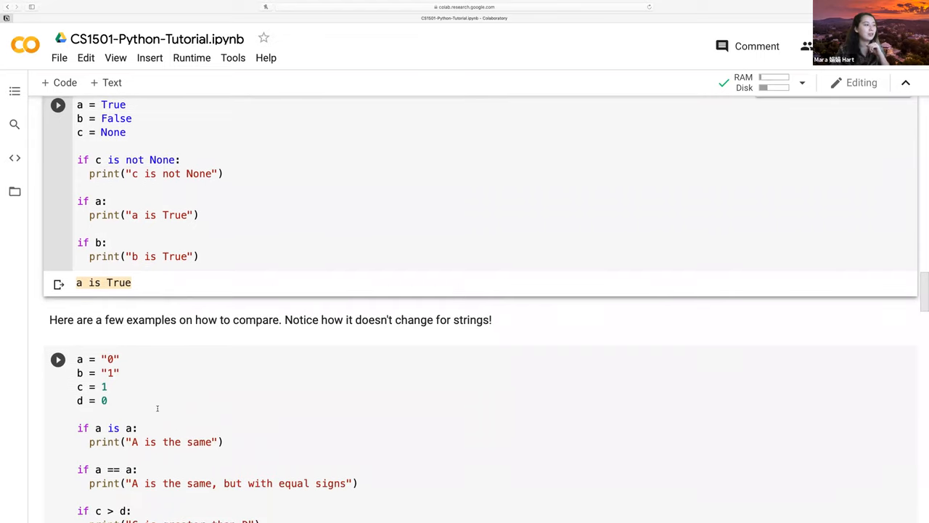
scroll("down", 3)
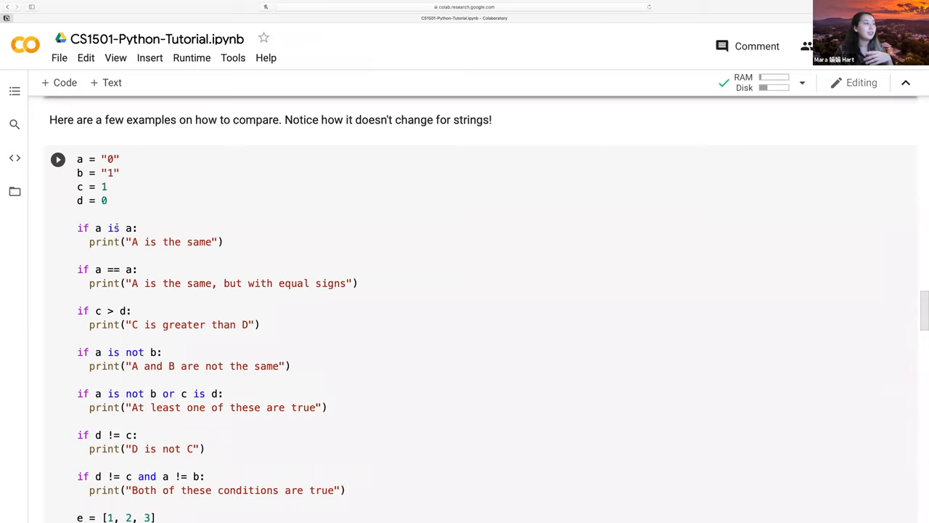
double_click(125, 353)
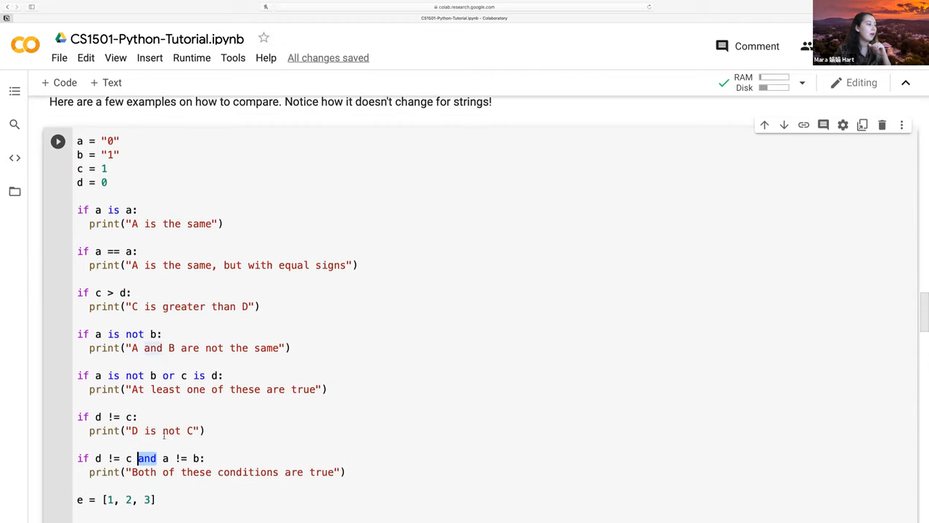
scroll("down", 3)
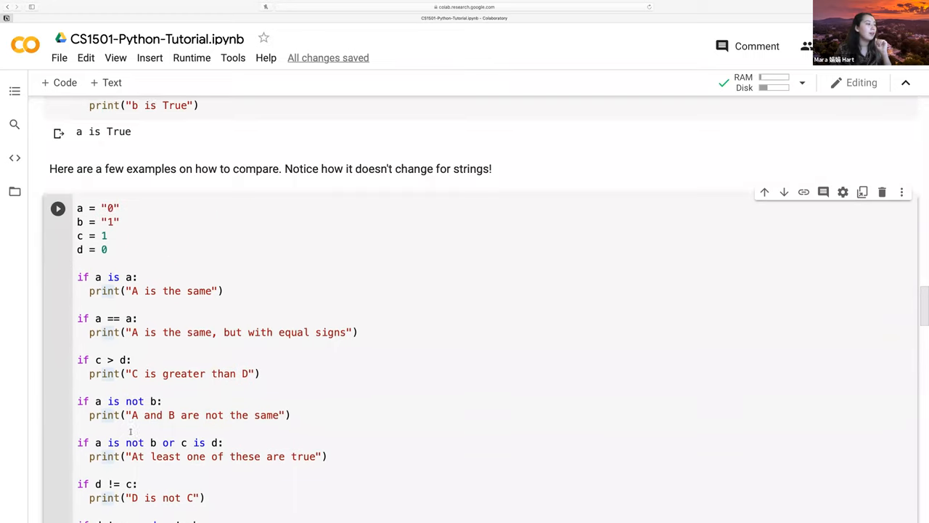
scroll("down", 3)
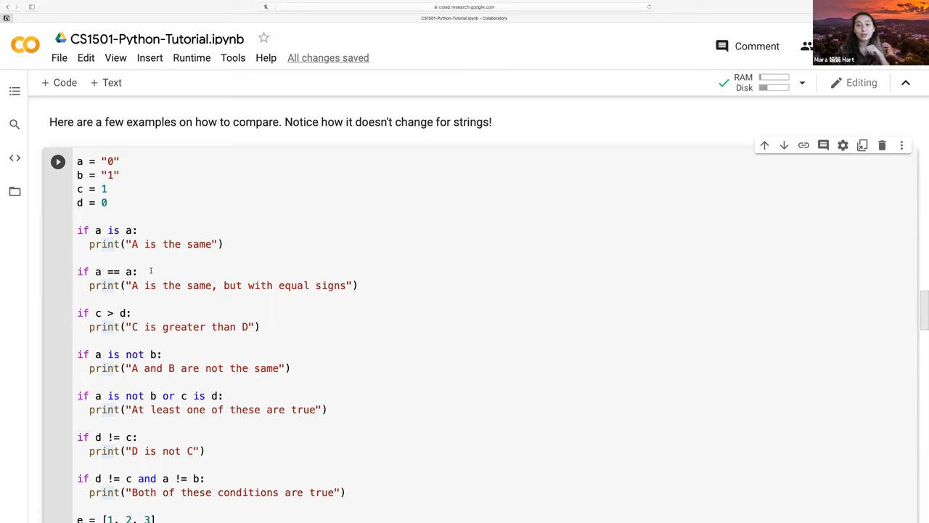
double_click(105, 272)
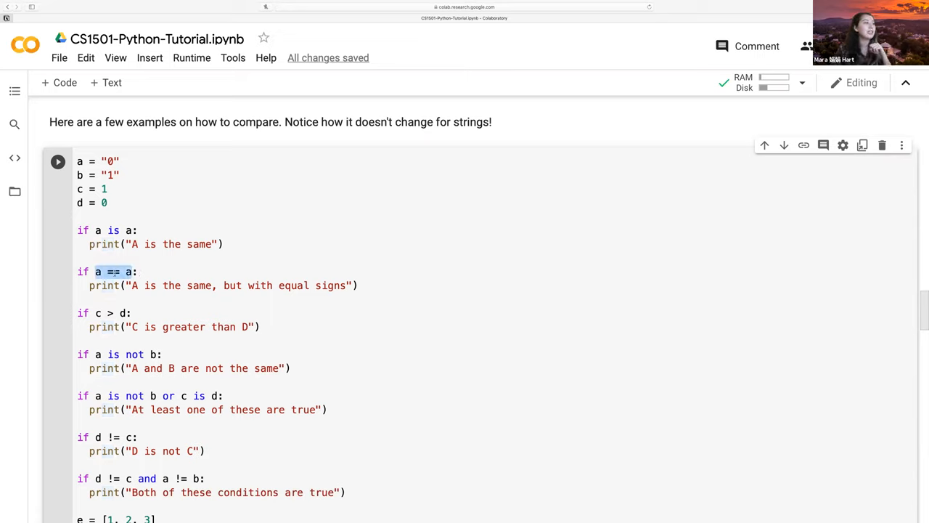
left_click(58, 161)
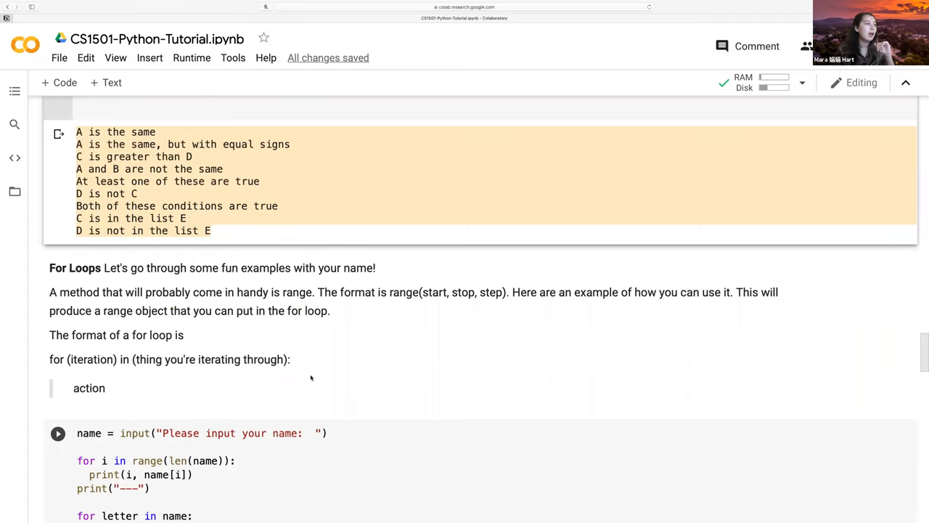
Step: Run the For Loops cell with name 'mara' and point out name and len(name) in the header
scroll("down", 3)
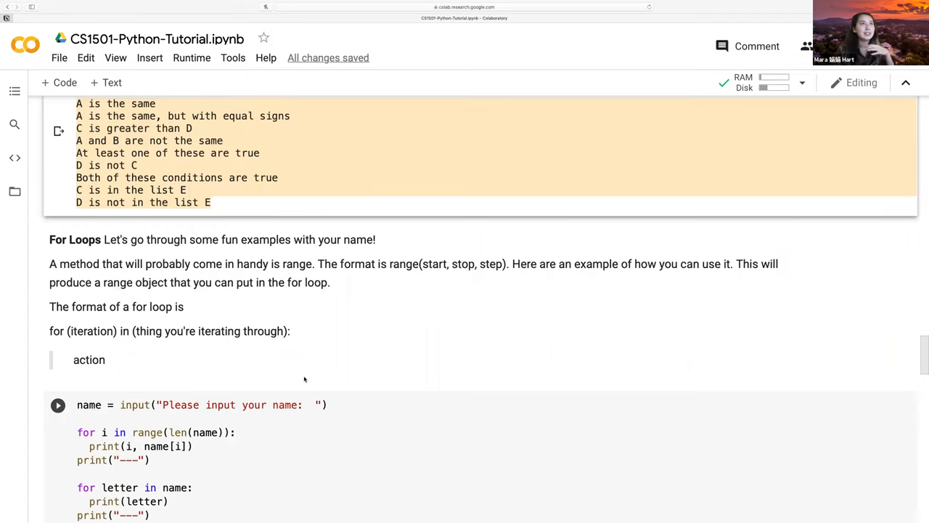
mouse_move(175, 352)
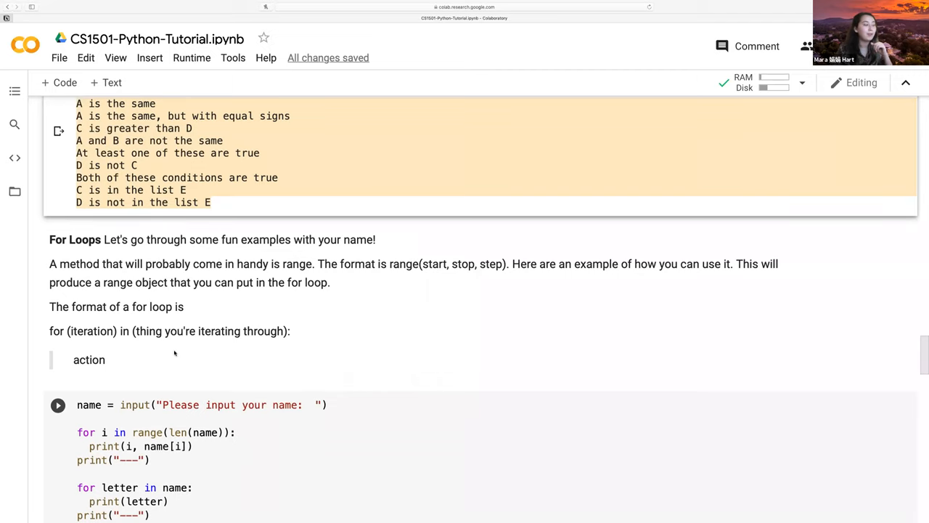
scroll("down", 3)
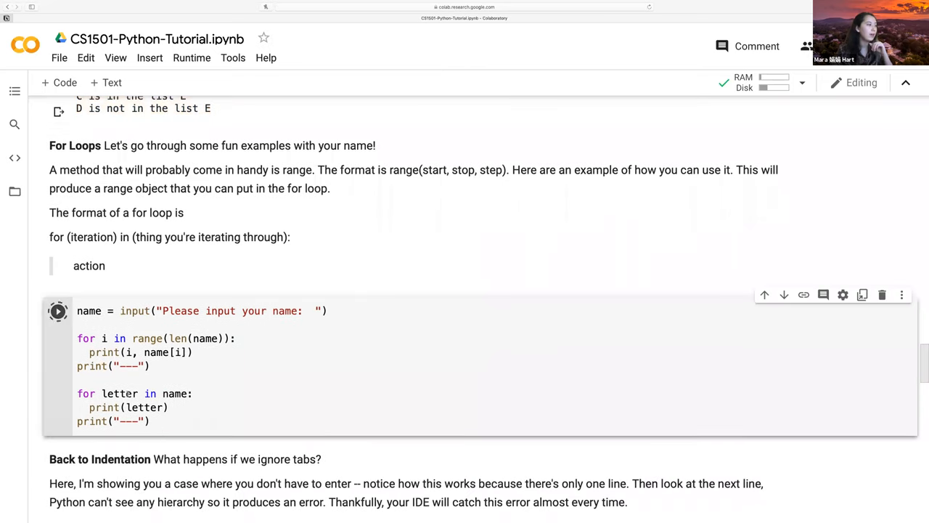
type("mara")
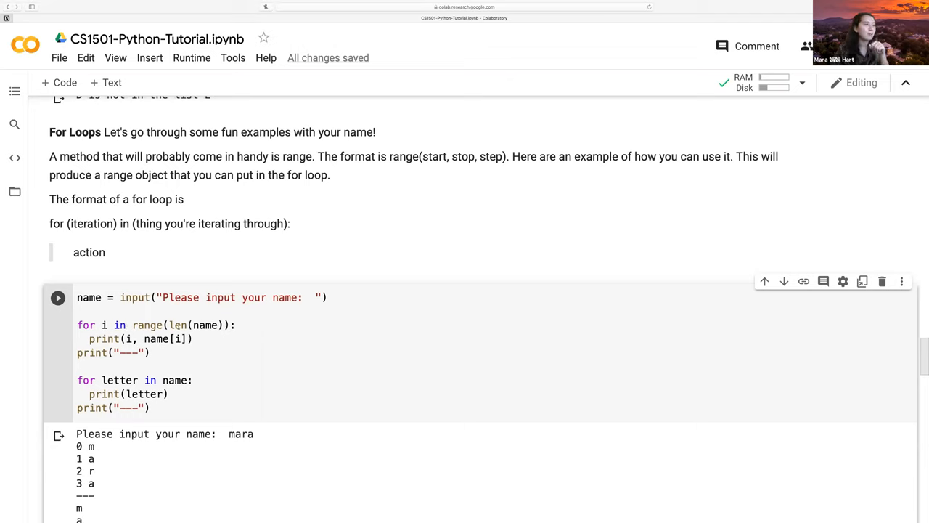
double_click(177, 325)
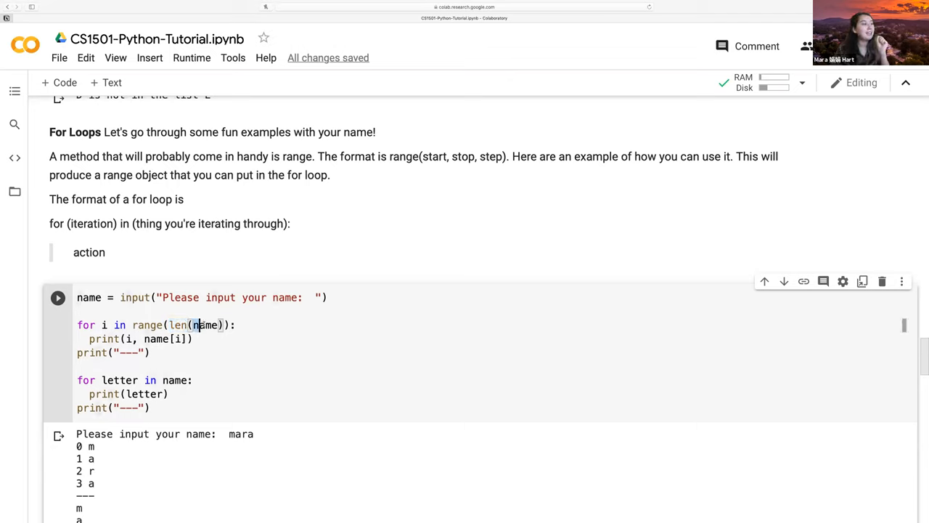
double_click(206, 325)
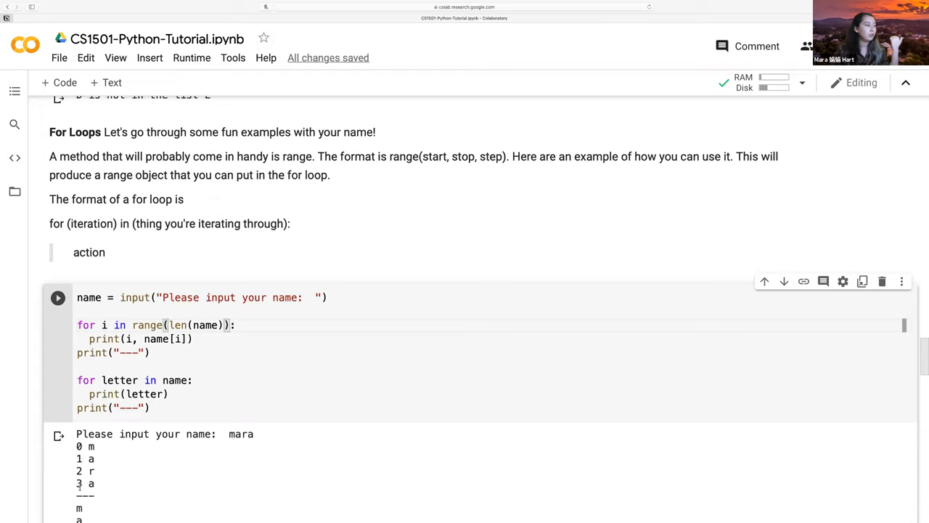
Step: Point out the name[i] indexing and index i, then mark the first for loop block
double_click(164, 338)
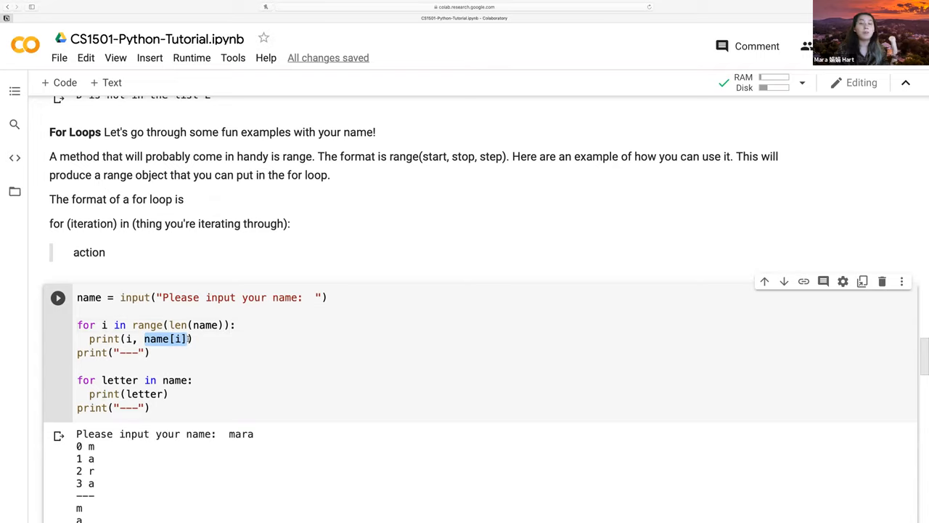
left_click(157, 338)
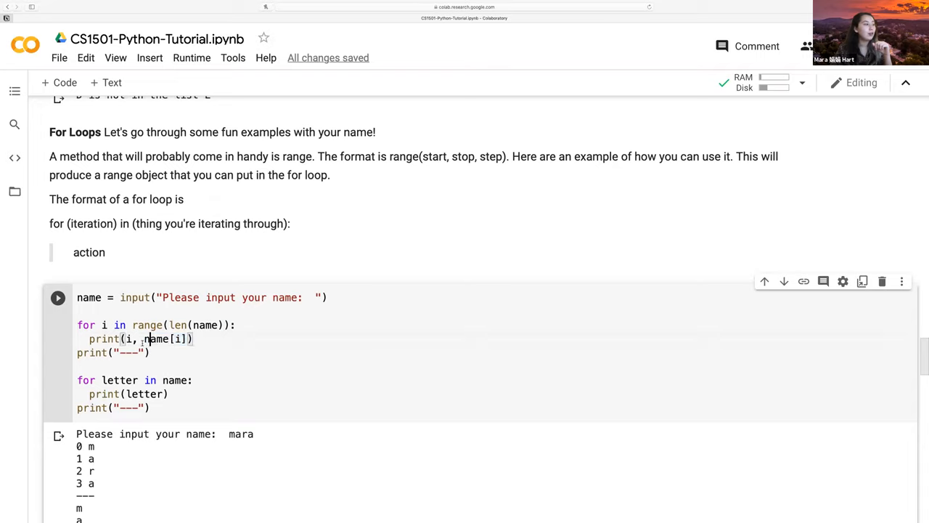
double_click(156, 338)
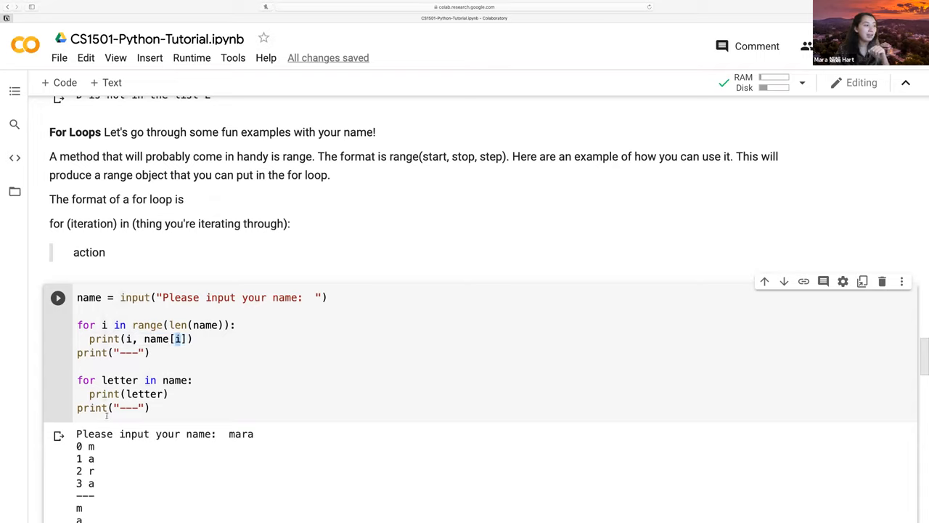
scroll("down", 3)
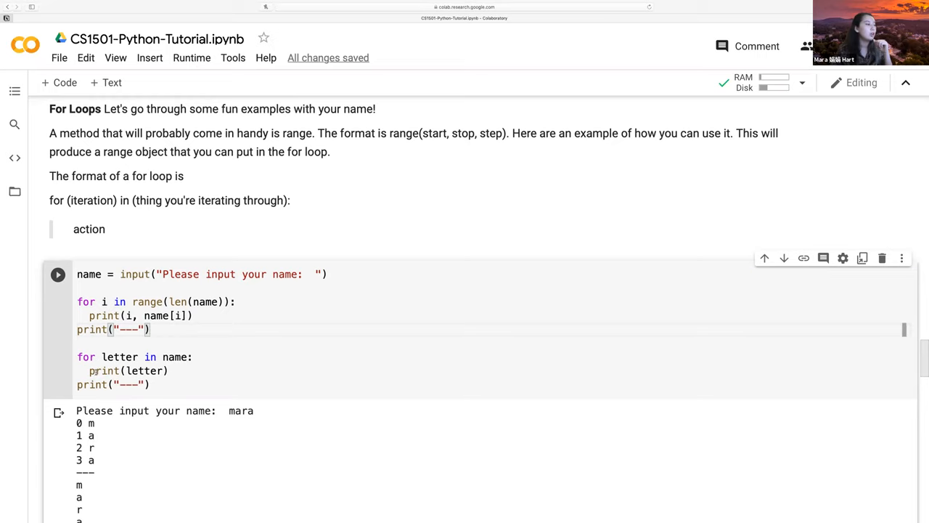
scroll("down", 3)
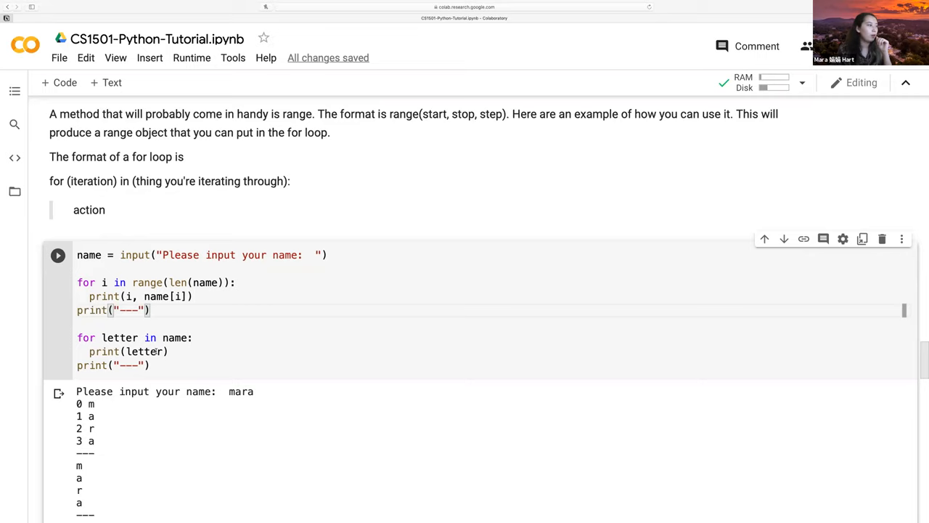
scroll("down", 3)
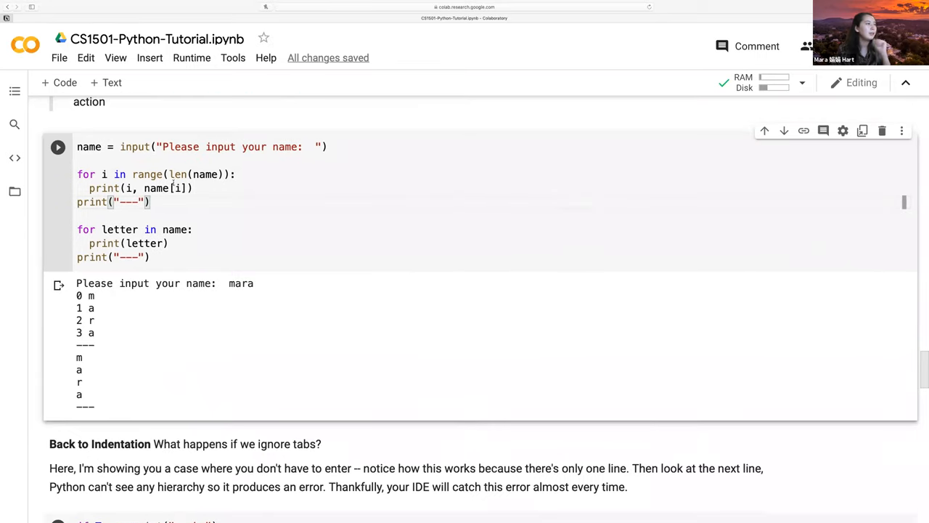
left_click(129, 188)
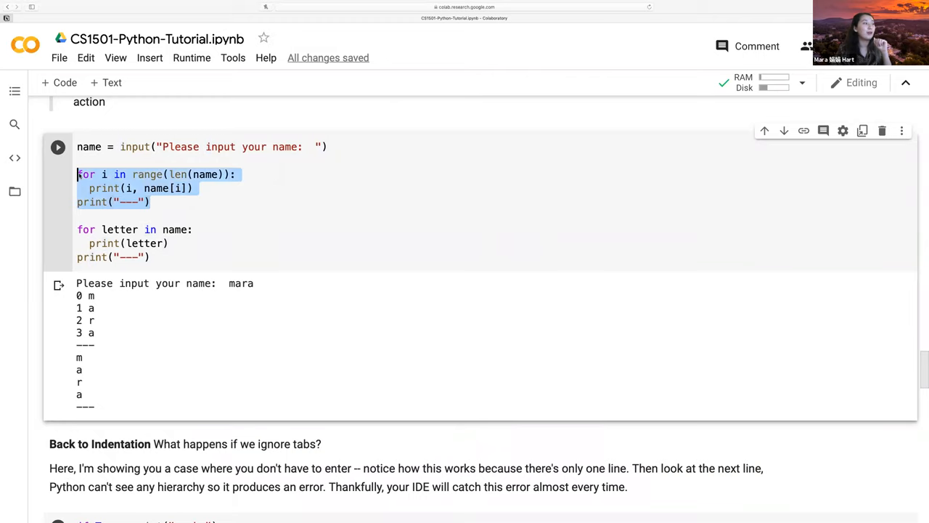
scroll("down", 3)
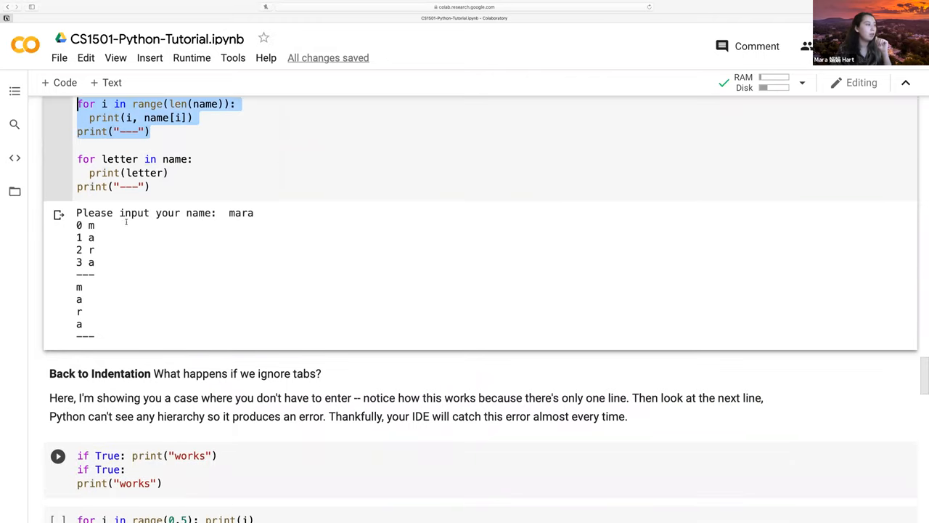
Step: Run the 'if True' indentation cell, which raises IndentationError: expected an indented block
scroll("down", 3)
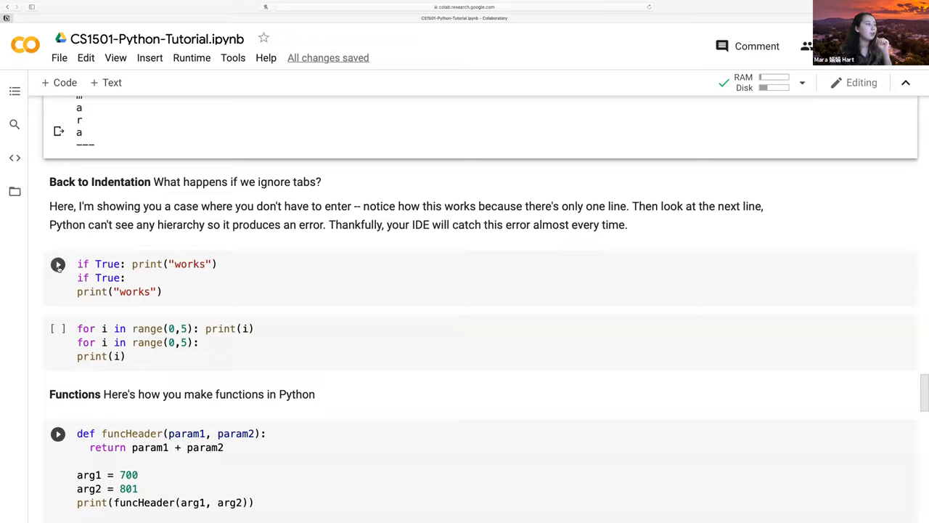
mouse_move(58, 264)
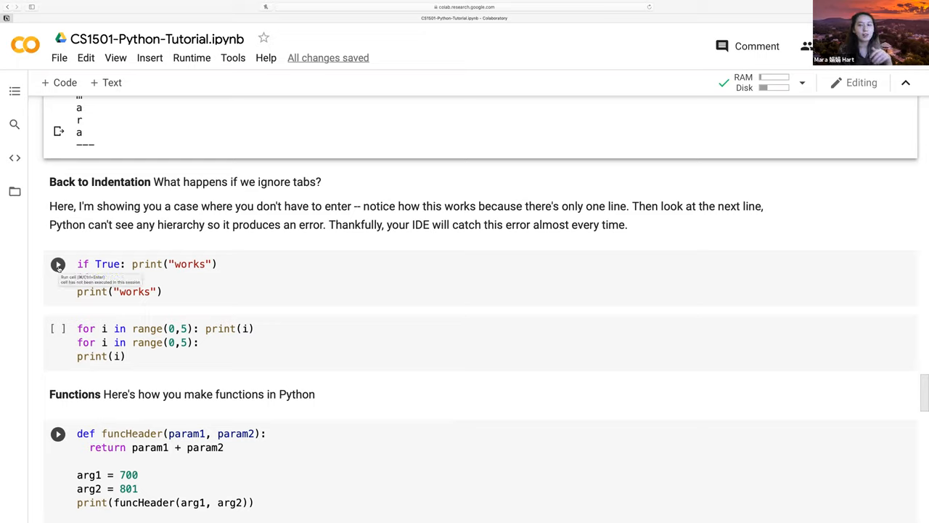
left_click(58, 264)
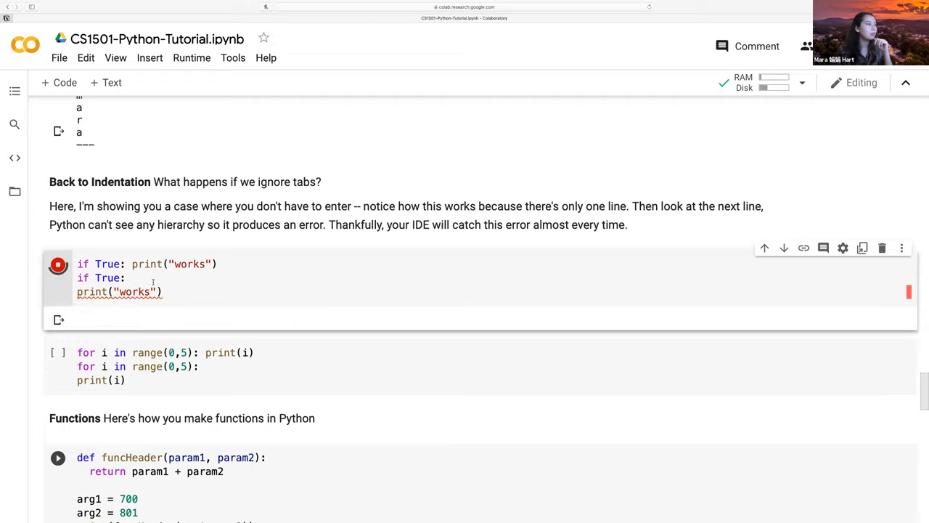
left_click(58, 265)
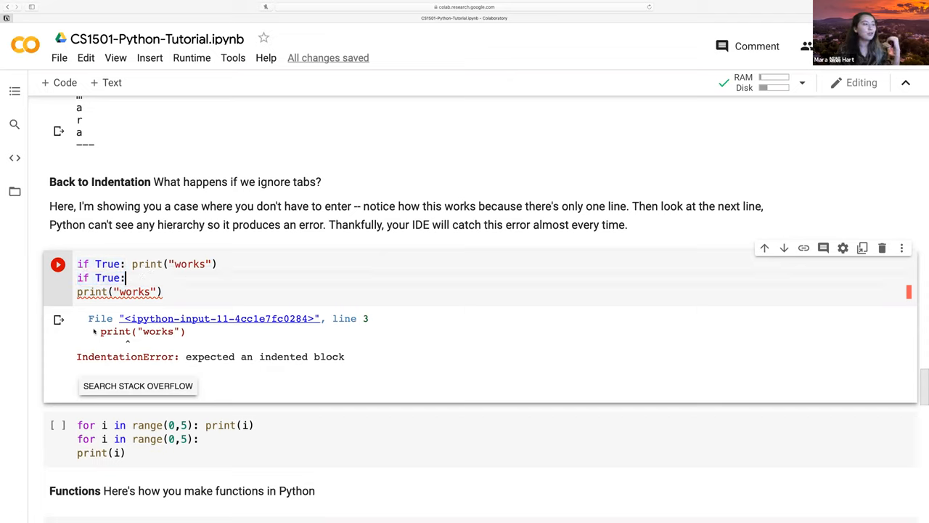
mouse_move(60, 354)
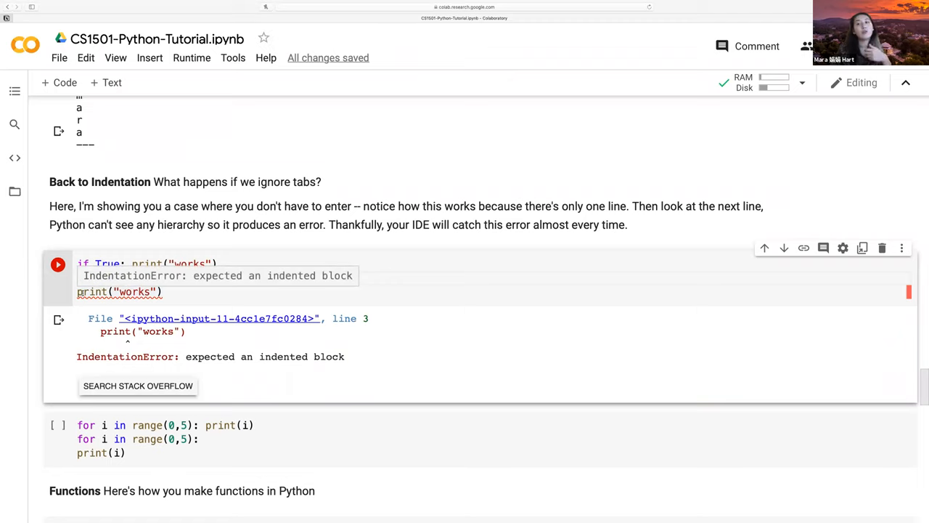
type("if True:")
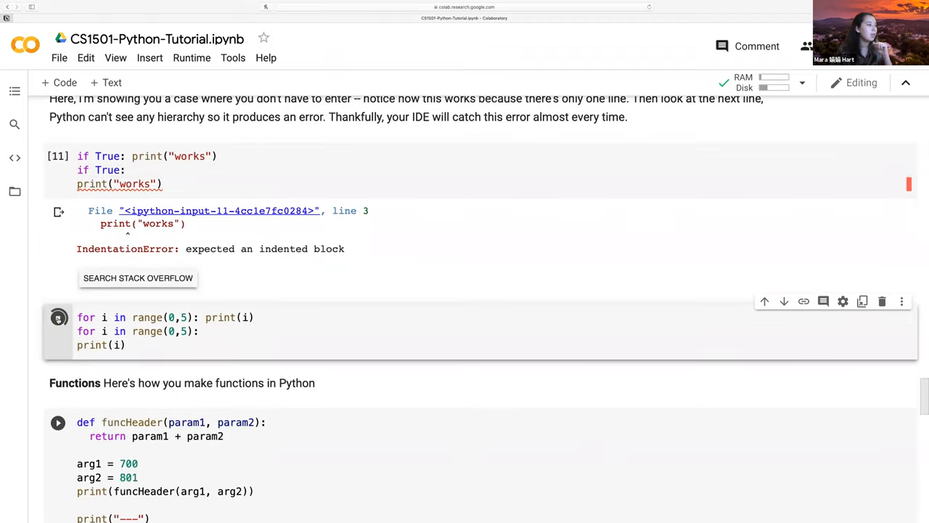
Step: Run the 'for i in range(0,5)' cell and mark the unindented loop lines causing the IndentationError
left_click(58, 317)
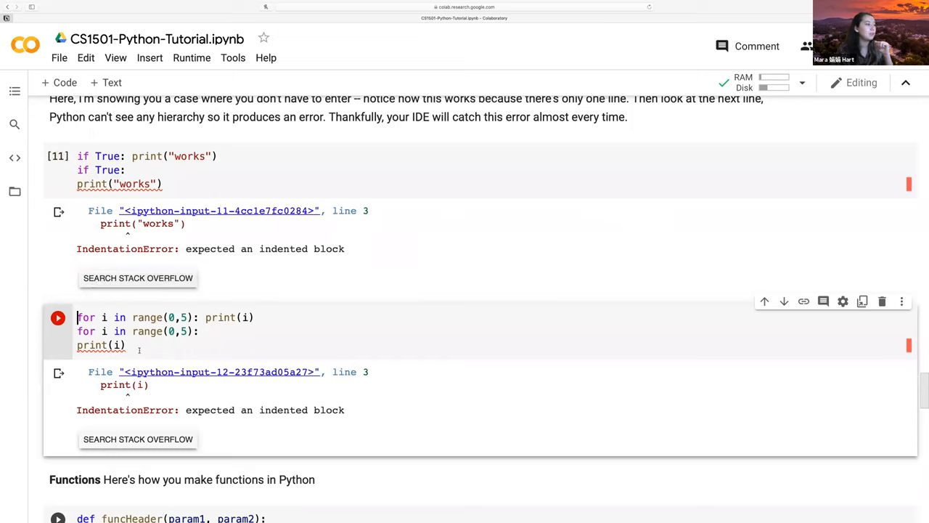
left_click_drag(76, 331, 125, 345)
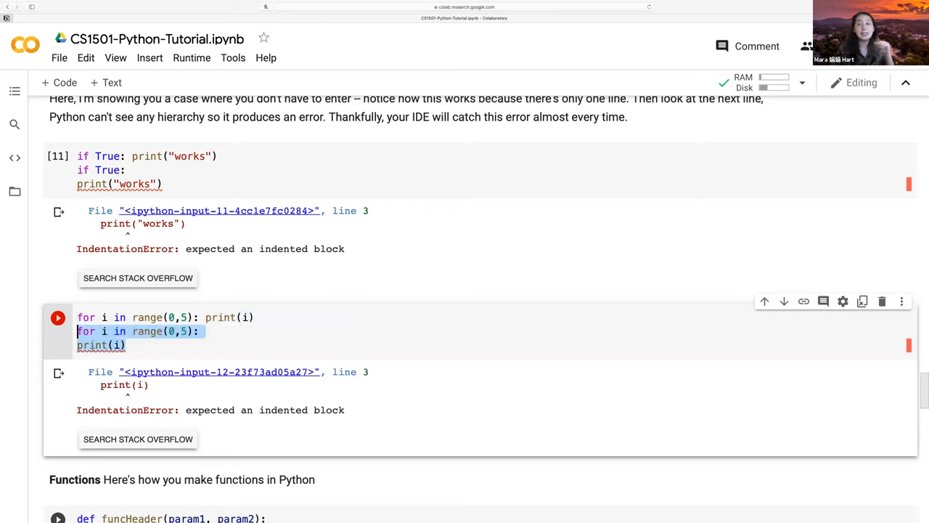
scroll("down", 3)
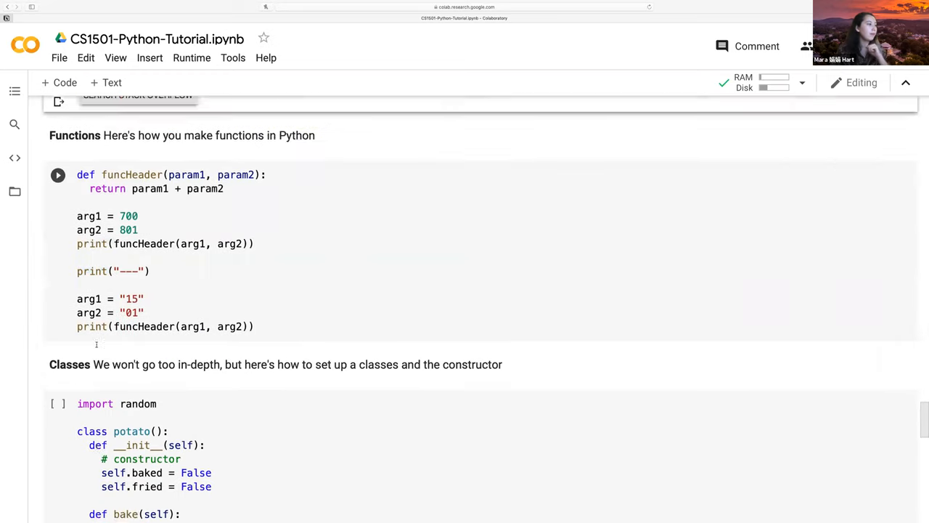
Step: Review the 700 argument, param1 + param2 return and string arg1, then run funcHeader to print 1501 twice
scroll("down", 3)
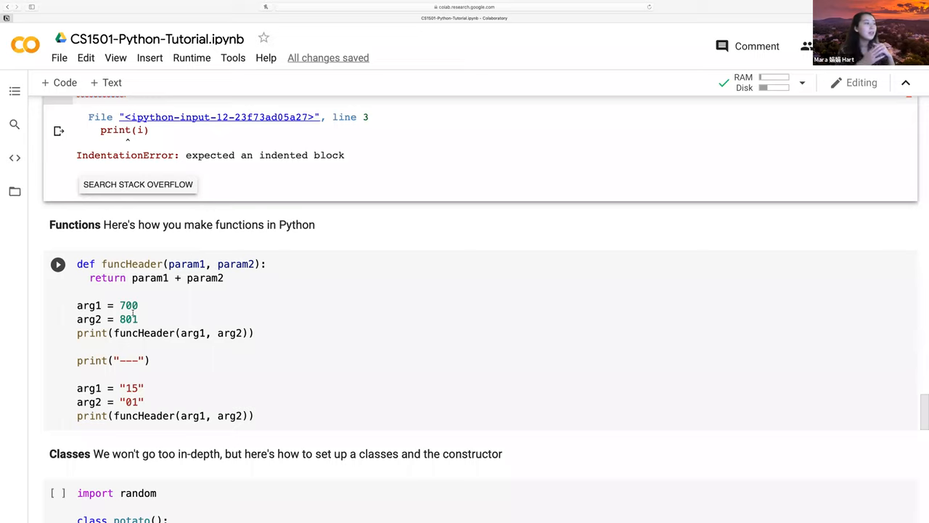
double_click(131, 264)
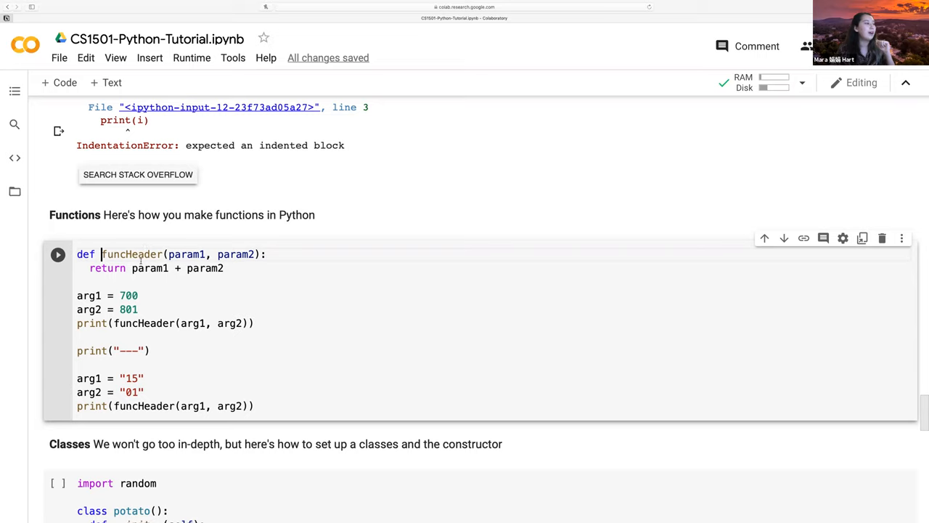
left_click_drag(132, 267, 225, 267)
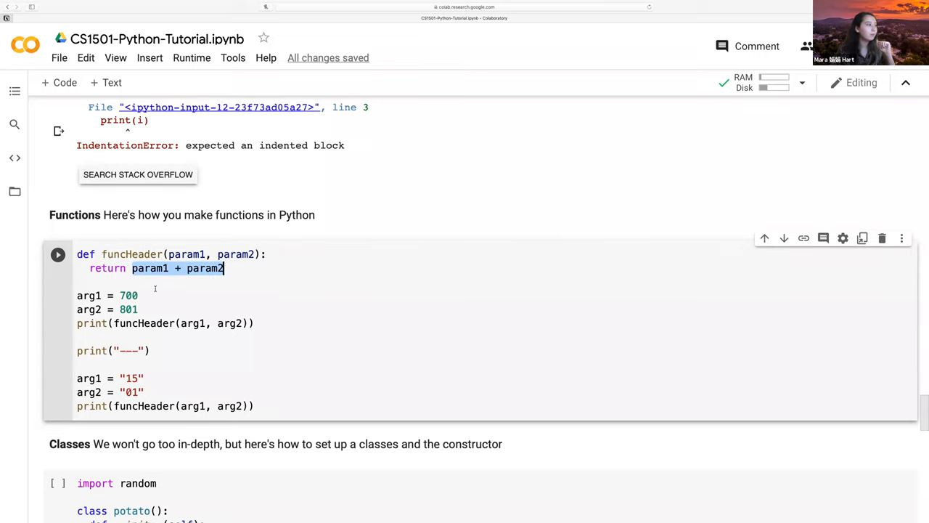
scroll("down", 3)
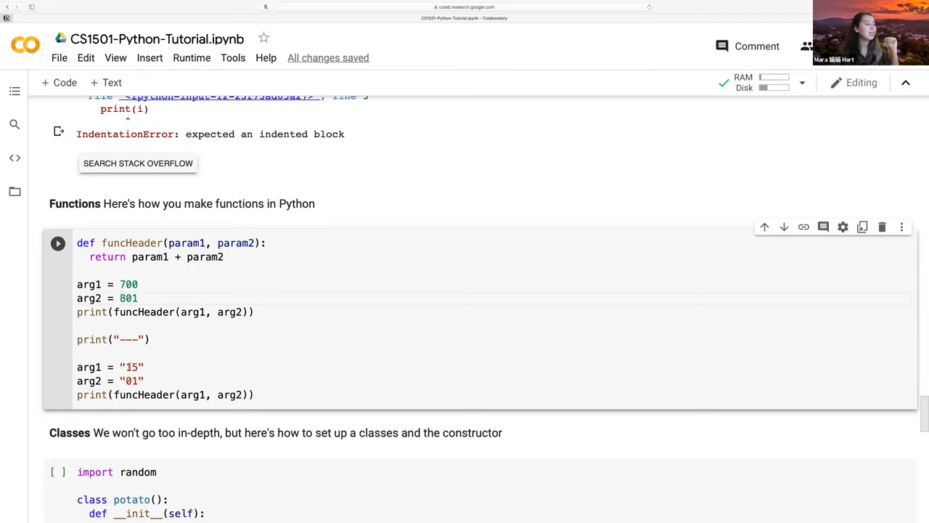
double_click(130, 366)
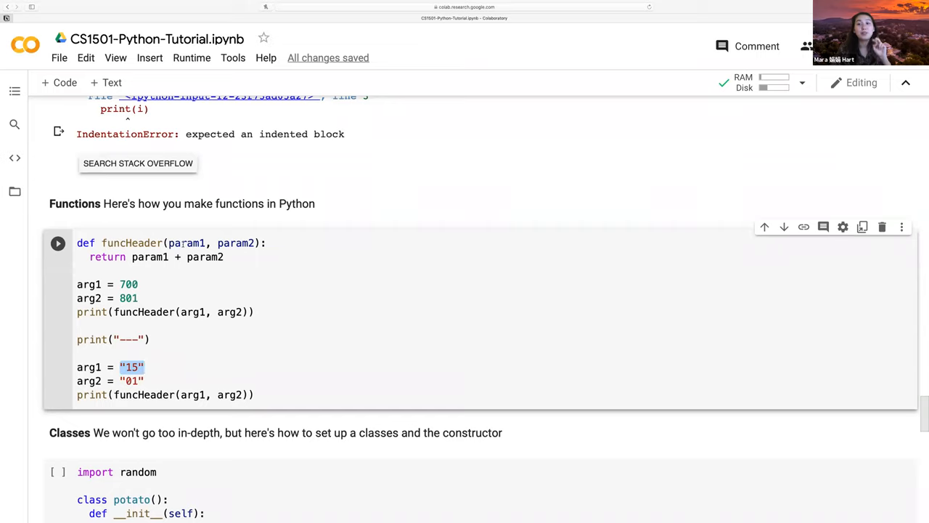
mouse_move(168, 257)
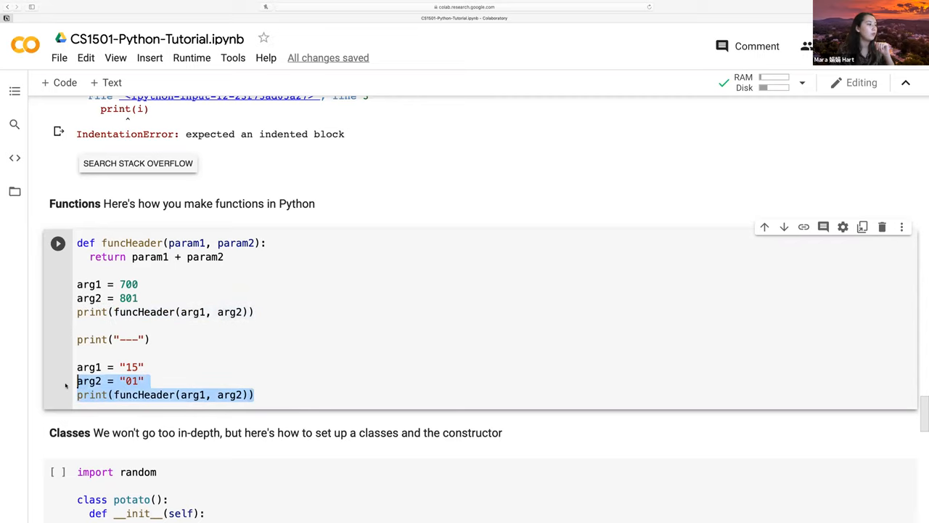
left_click(58, 244)
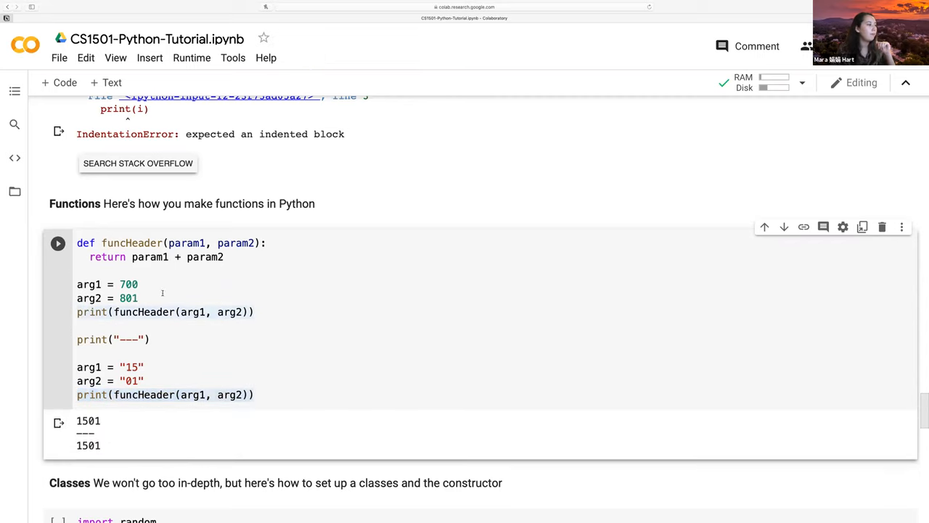
scroll("down", 3)
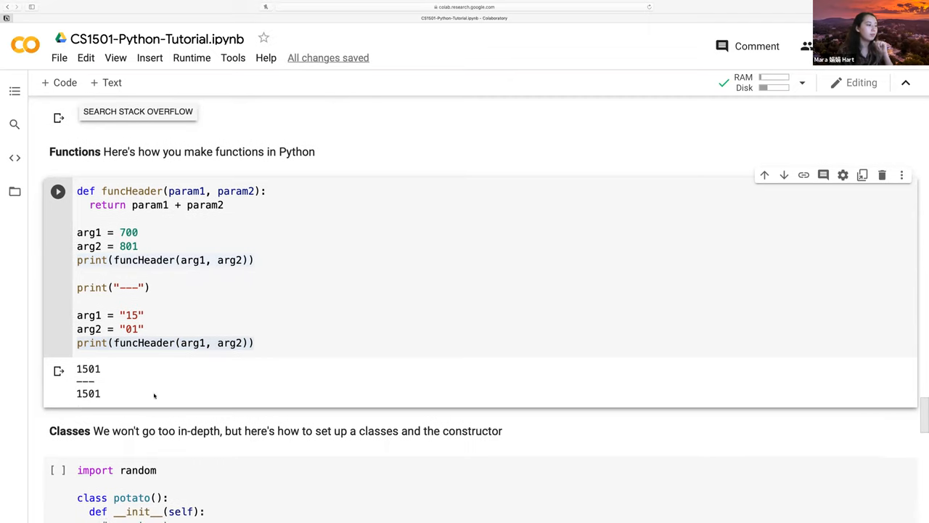
scroll("down", 3)
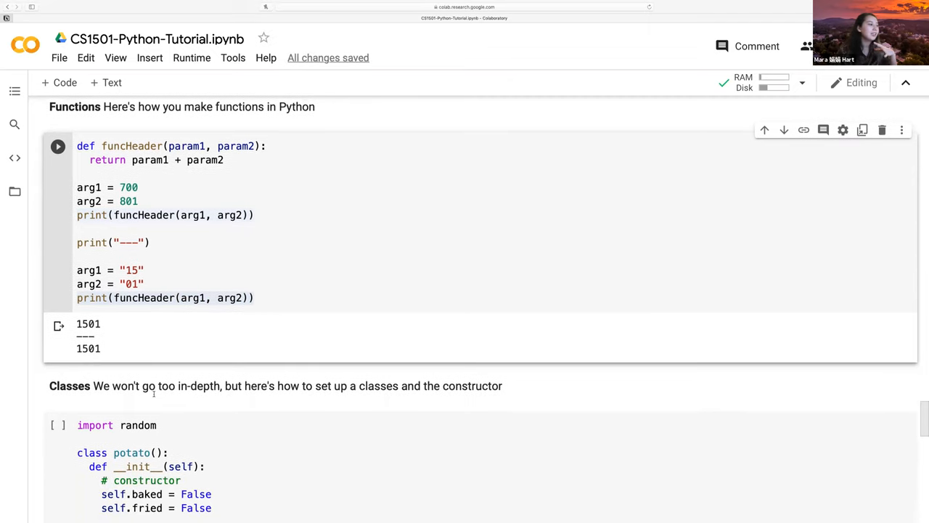
scroll("down", 3)
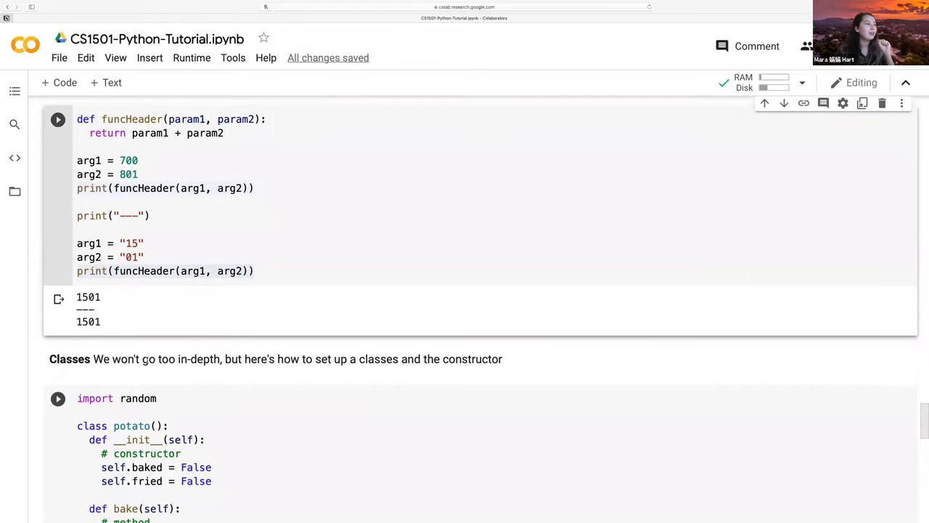
scroll("down", 3)
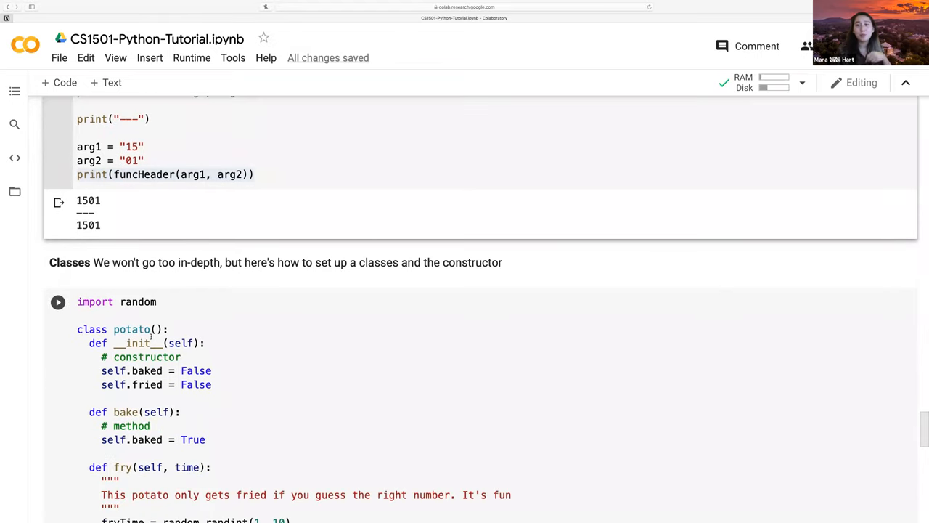
scroll("down", 3)
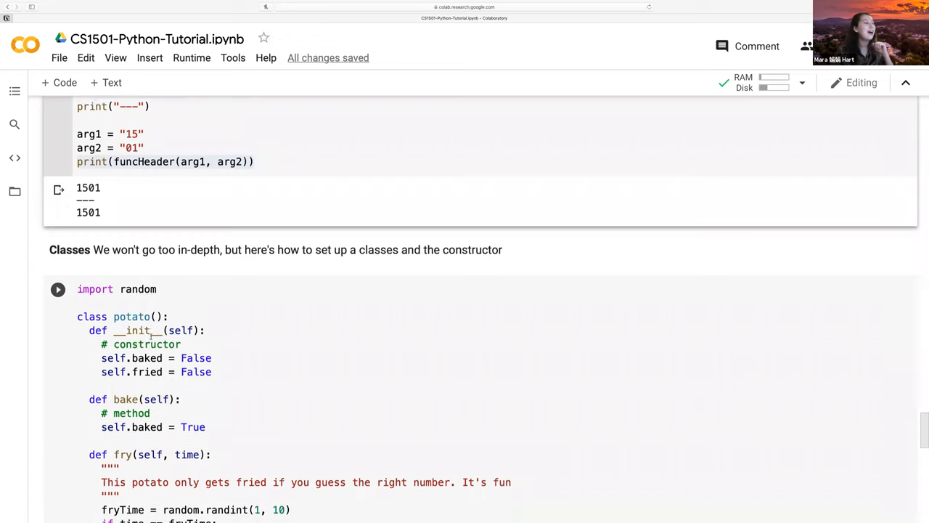
scroll("down", 3)
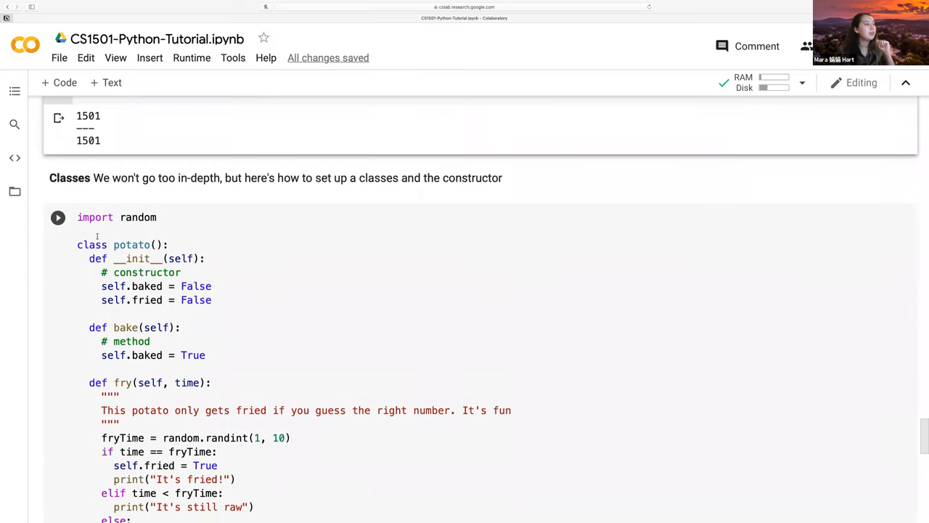
double_click(91, 244)
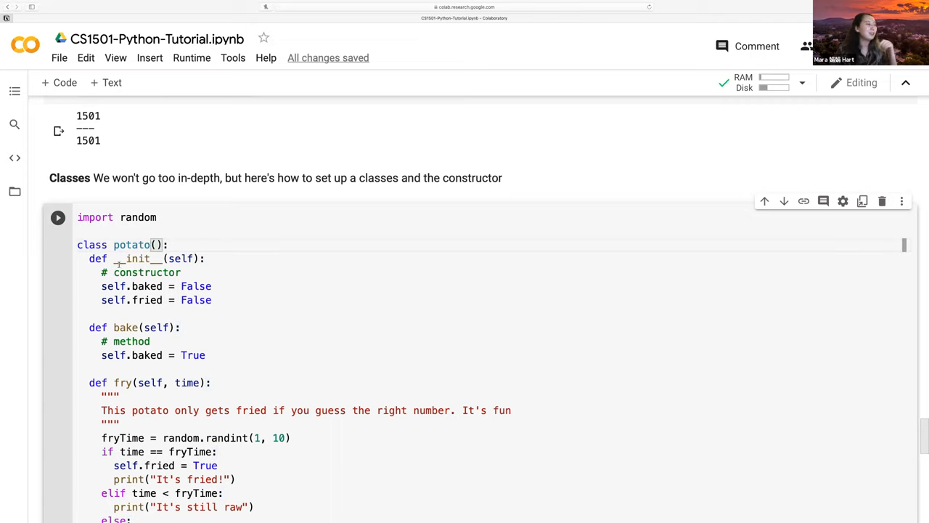
triple_click(145, 258)
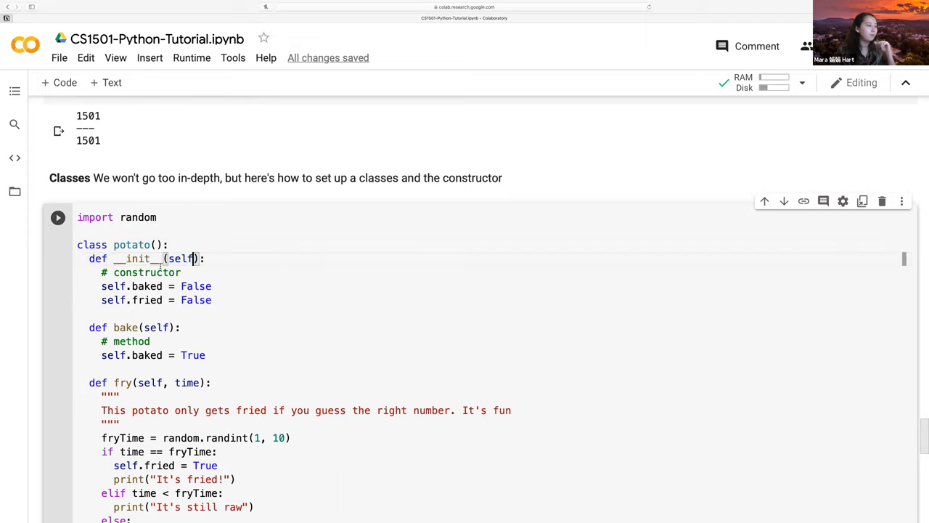
scroll("down", 3)
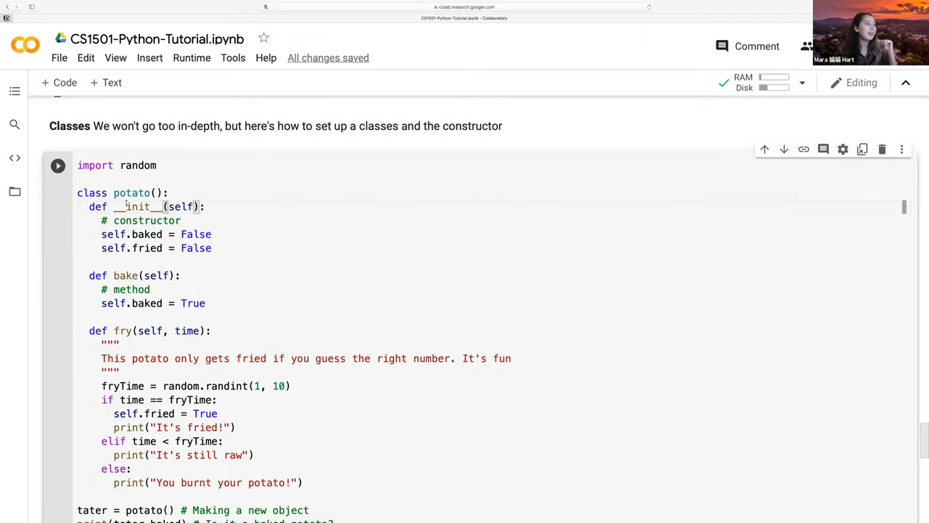
scroll("down", 3)
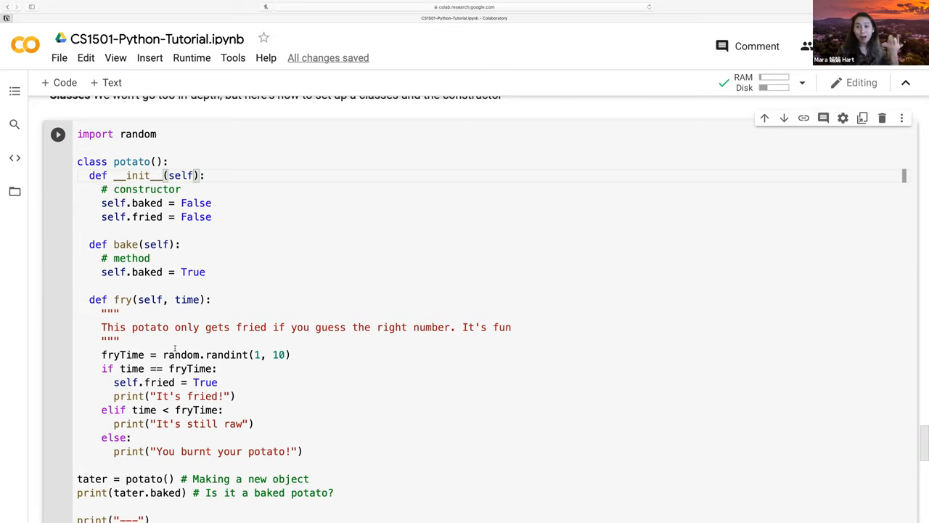
scroll("down", 3)
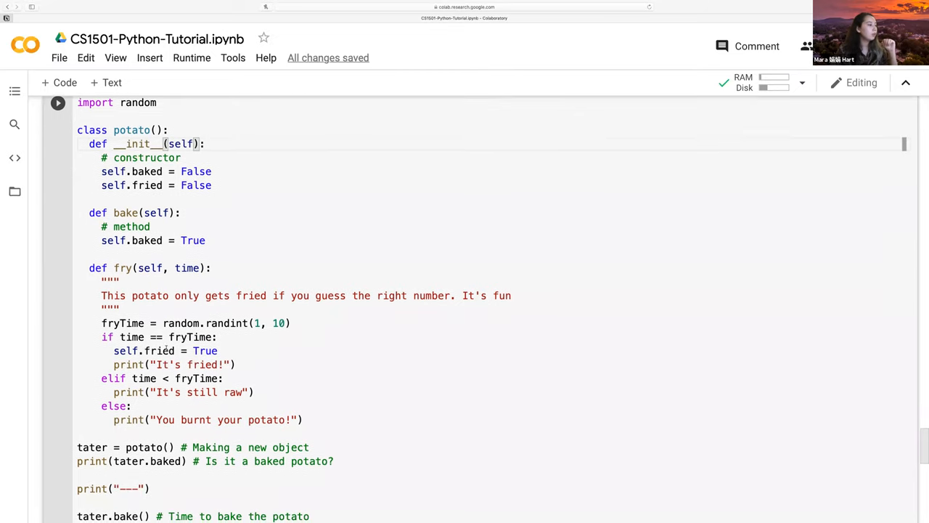
scroll("down", 3)
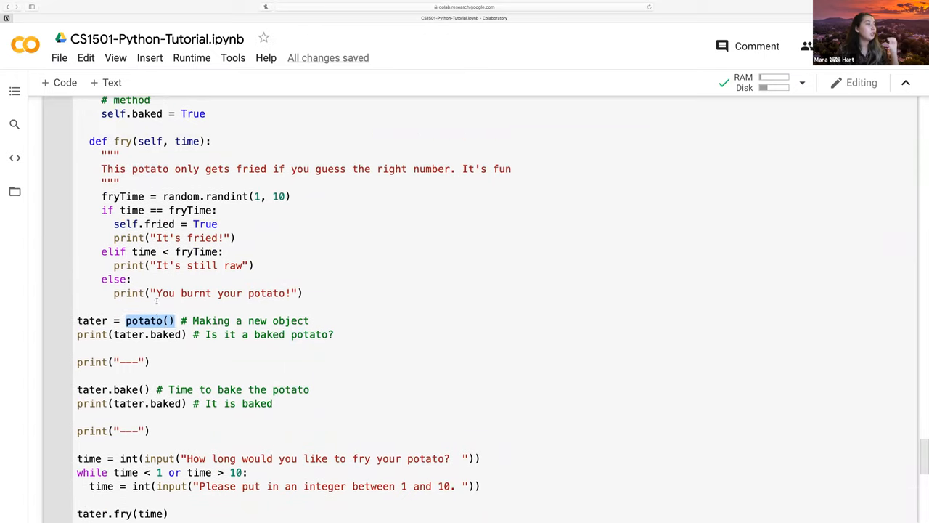
scroll("down", 3)
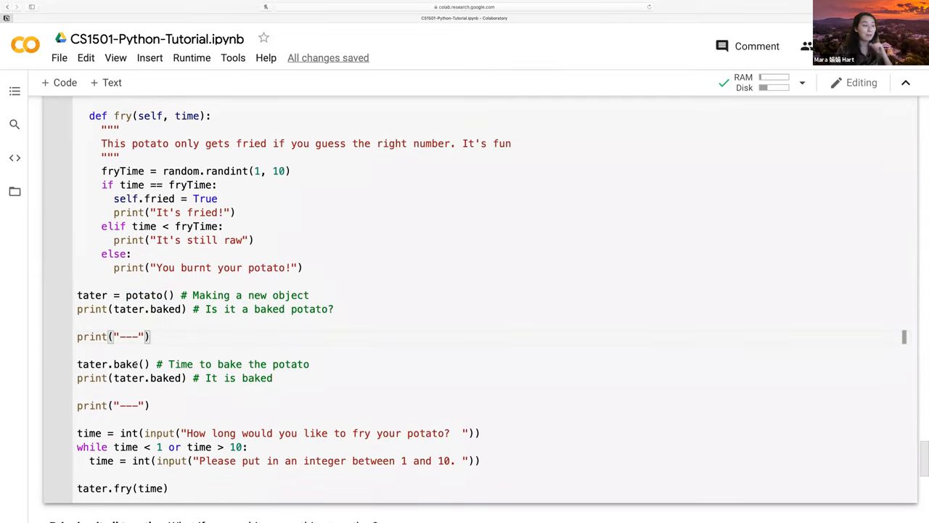
double_click(145, 378)
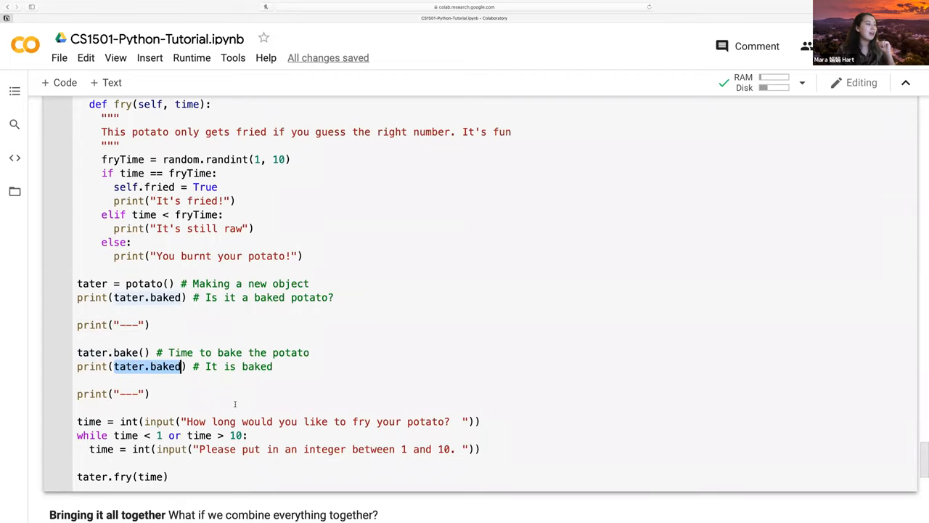
scroll("down", 3)
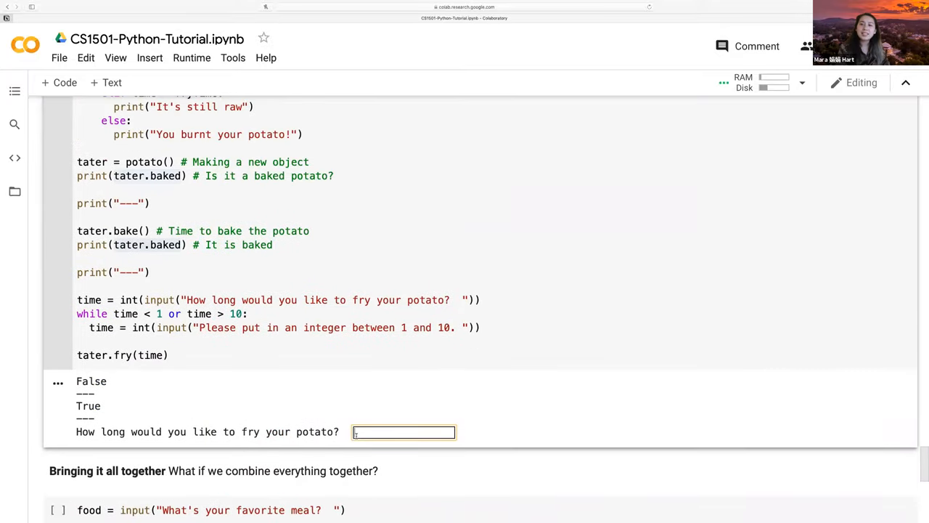
Step: Enter 7 as the fry time so the potato class prints False, True and It's still raw
type("7")
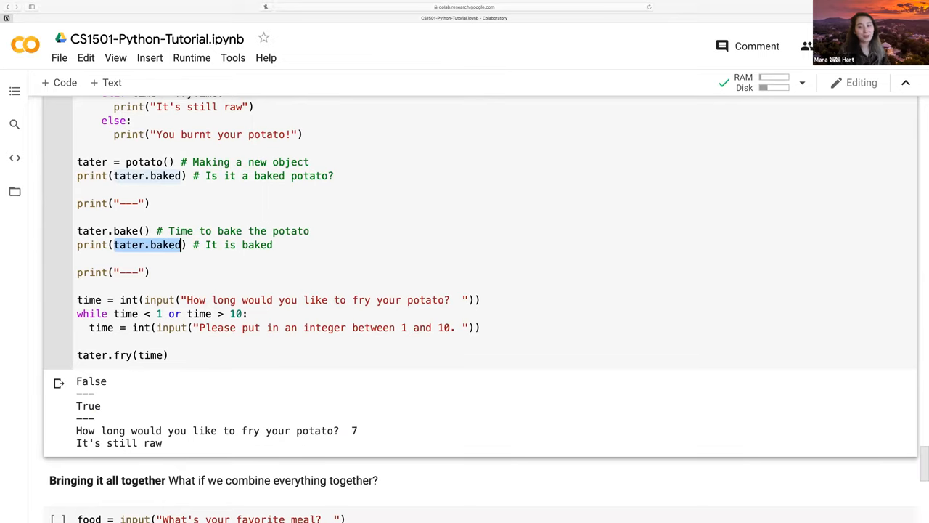
scroll("down", 3)
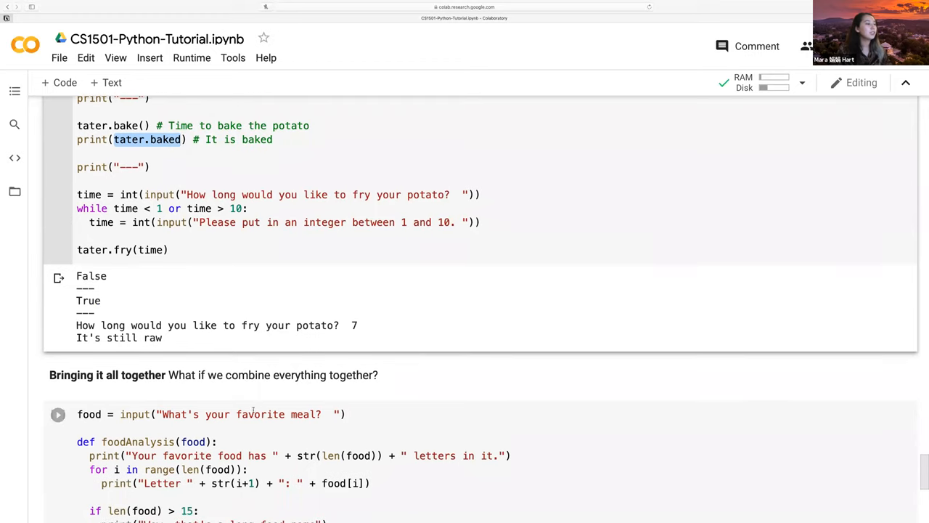
Step: Run the food analysis cell with chipotle, listing its 8 letters as a pretty normal length
scroll("down", 3)
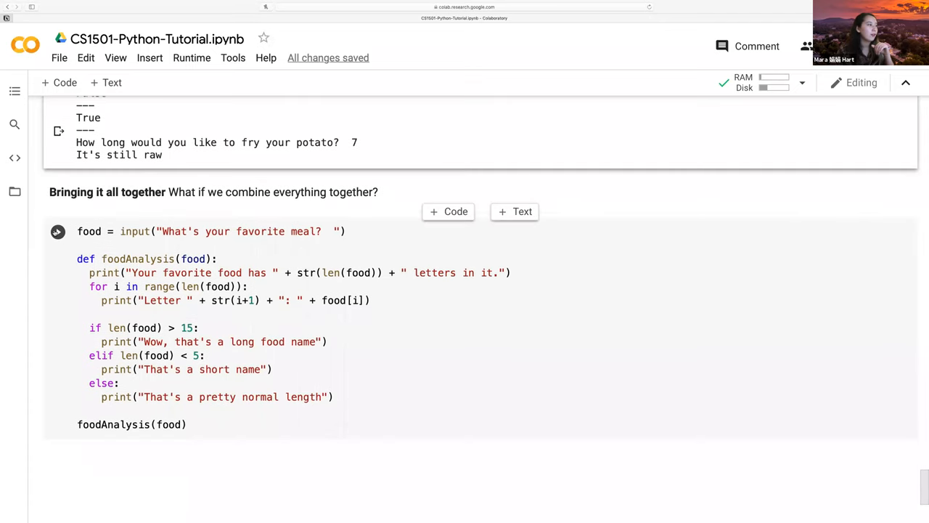
left_click(58, 231)
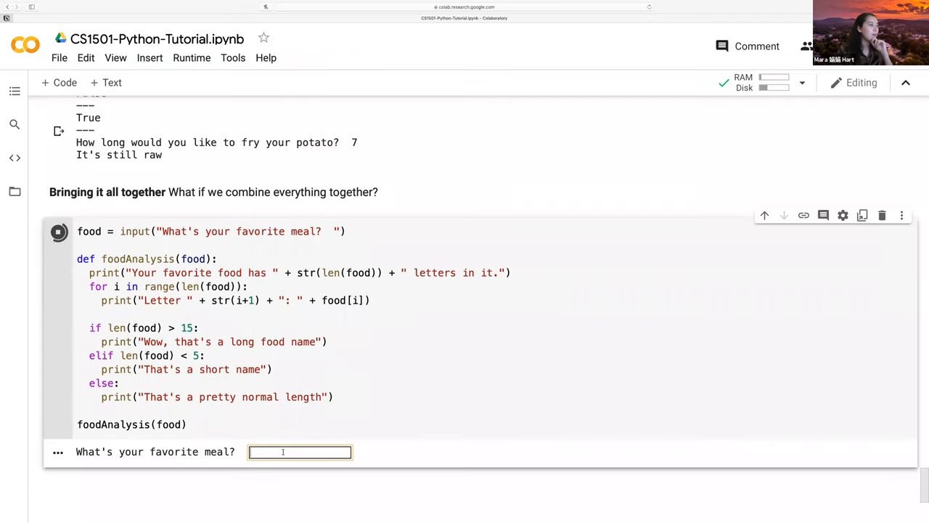
type("chipotle")
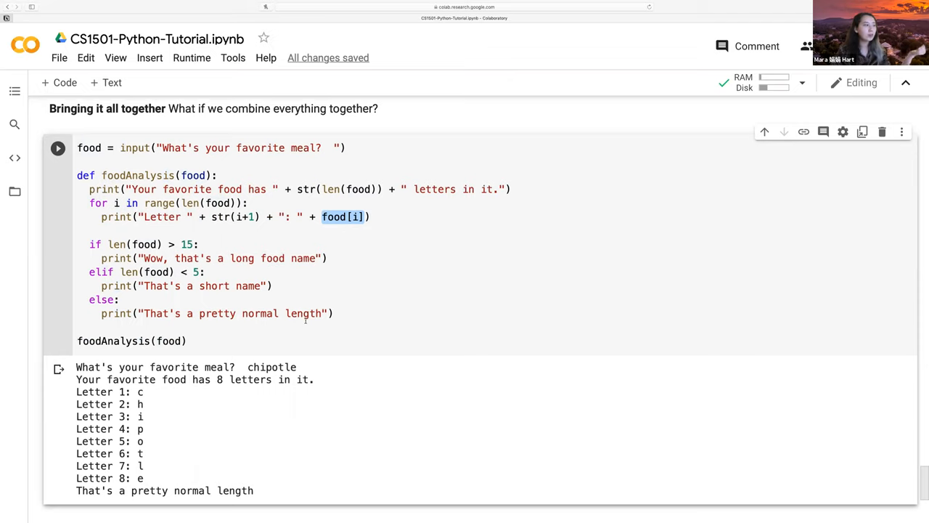
double_click(131, 340)
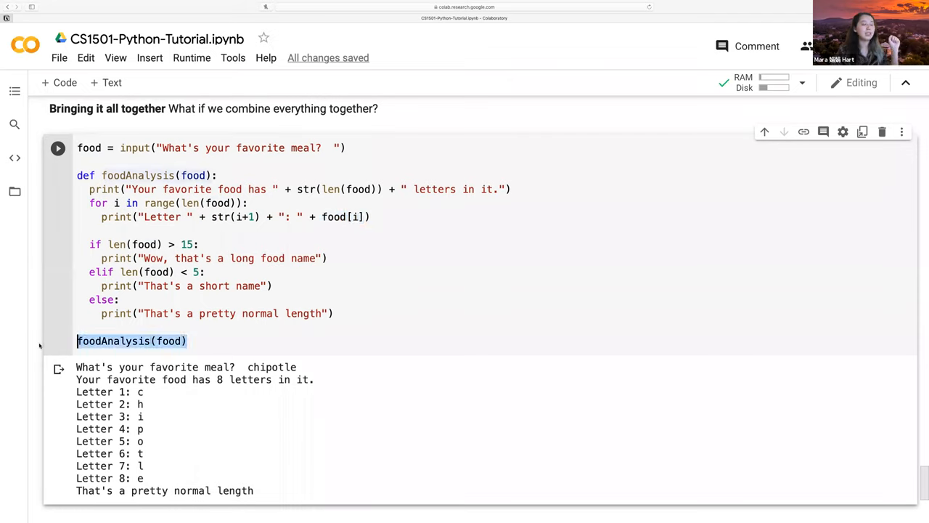